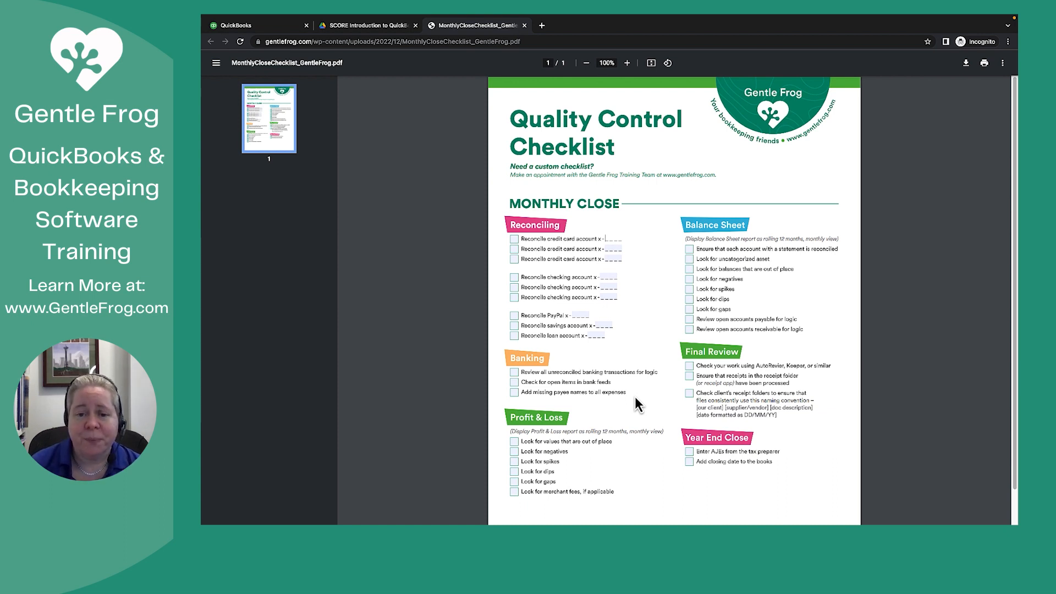
Leave the checklist PDF and return to the QuickBooks sample company dashboard.
click(257, 26)
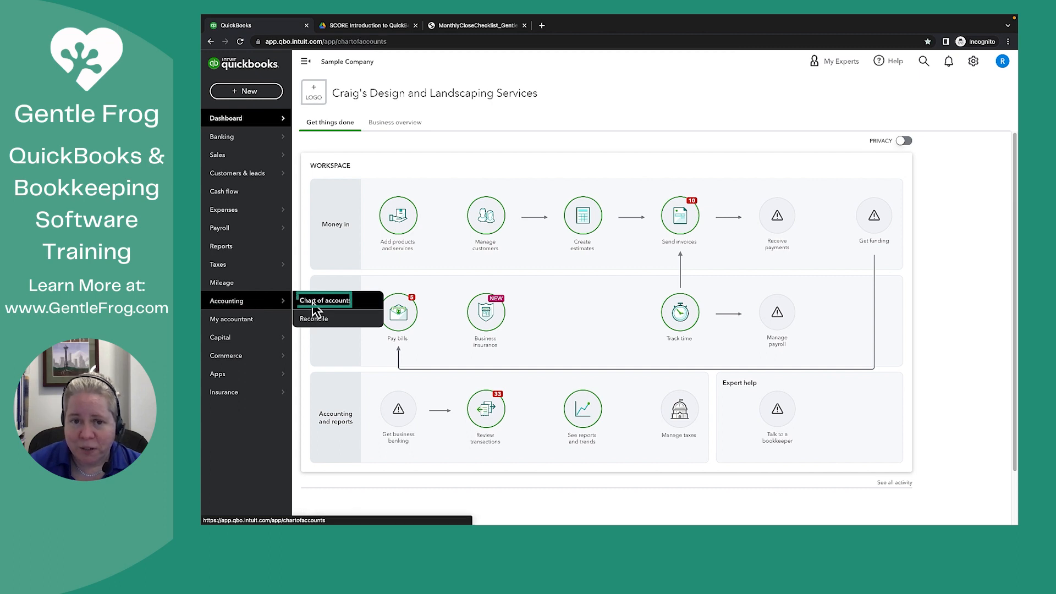
From the Chart of accounts, view the Checking account's register (ending balance $1,201.00).
click(324, 300)
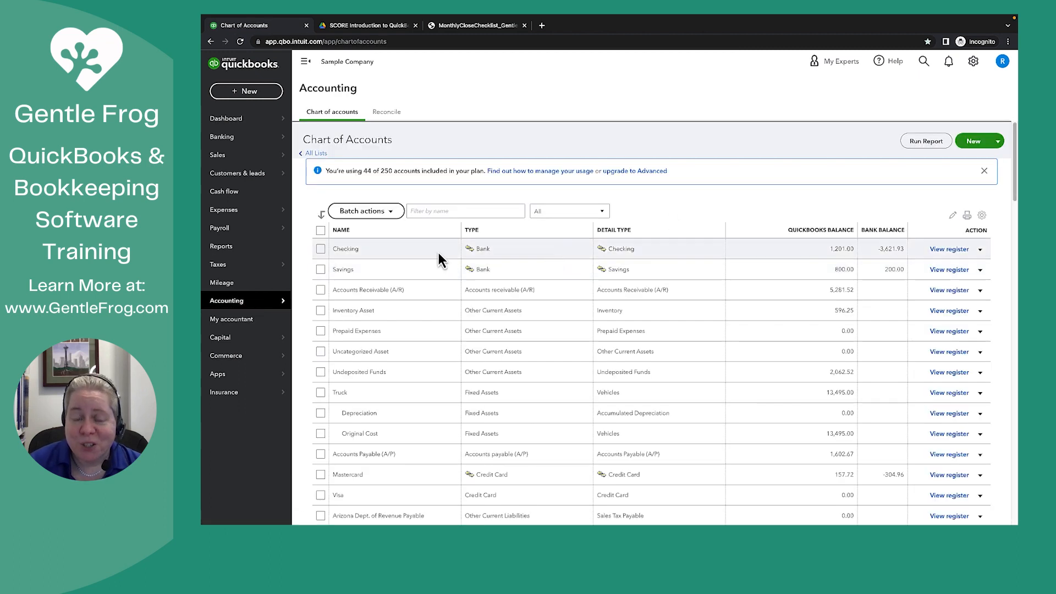
mouse_move(949, 249)
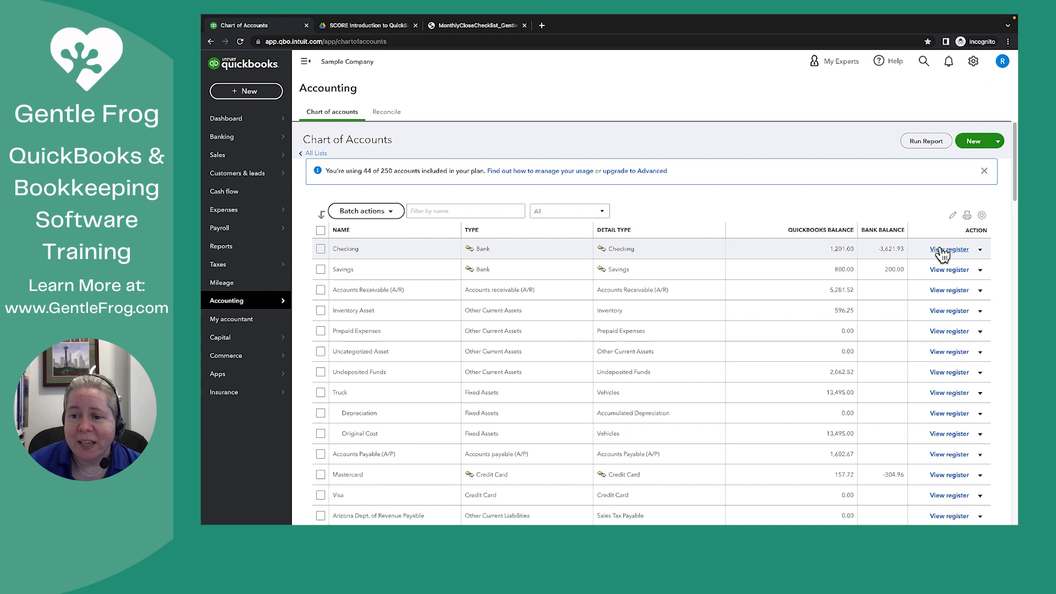
click(949, 249)
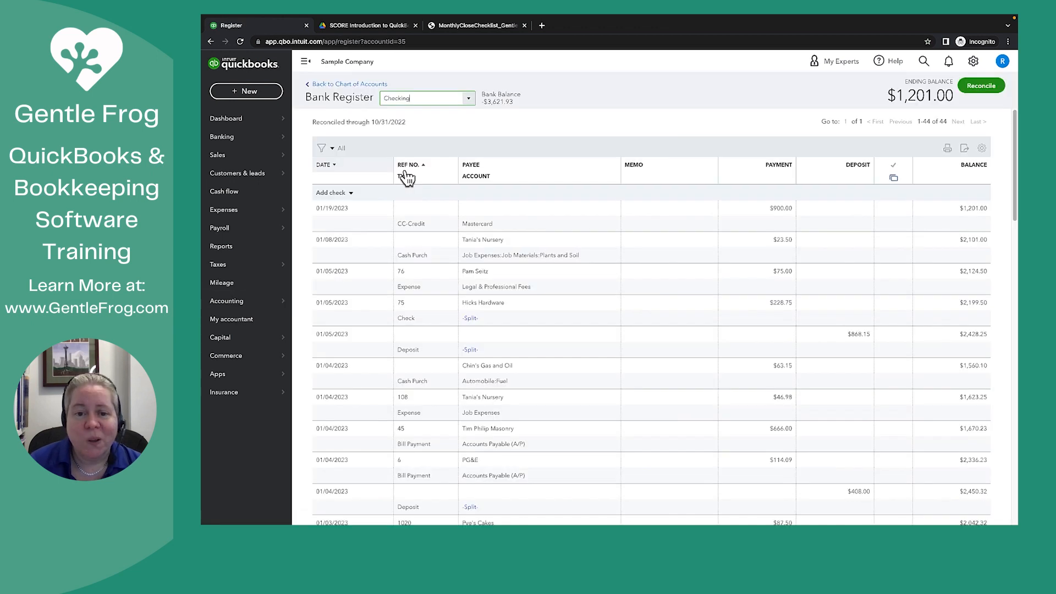
mouse_move(340, 161)
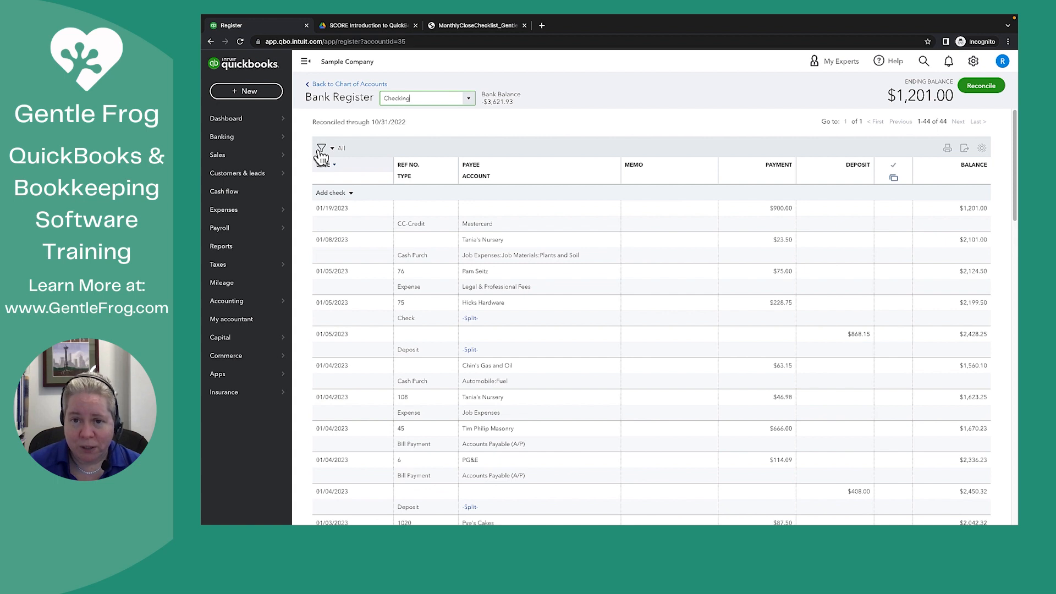
click(322, 148)
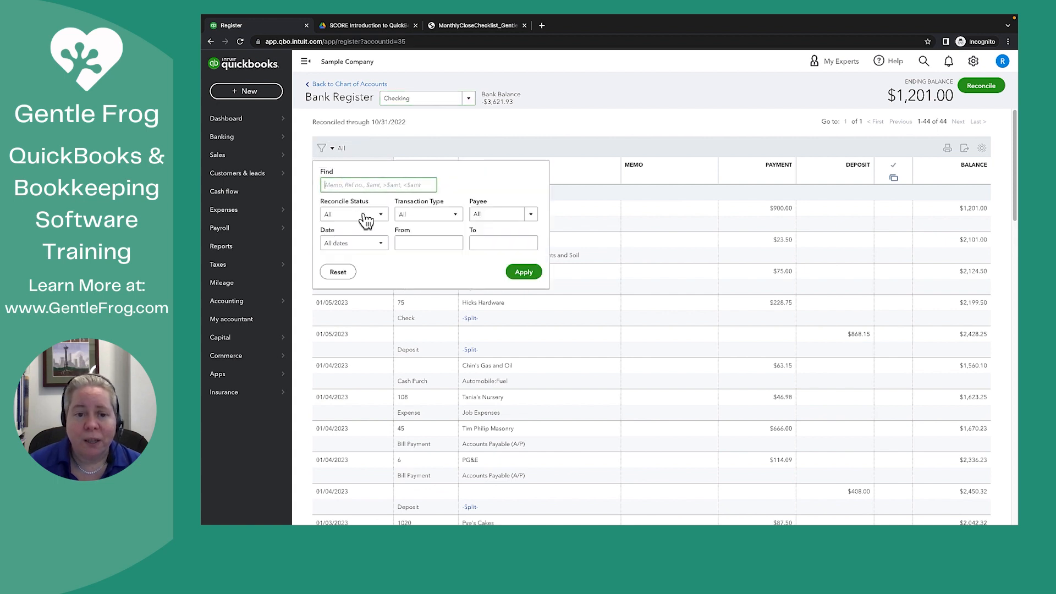
click(354, 215)
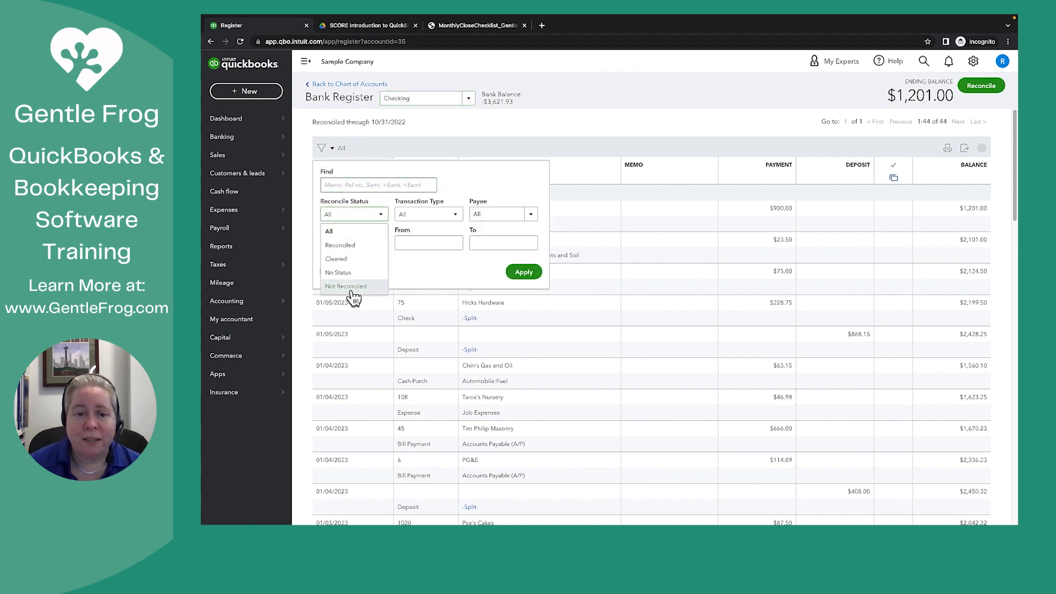
click(345, 286)
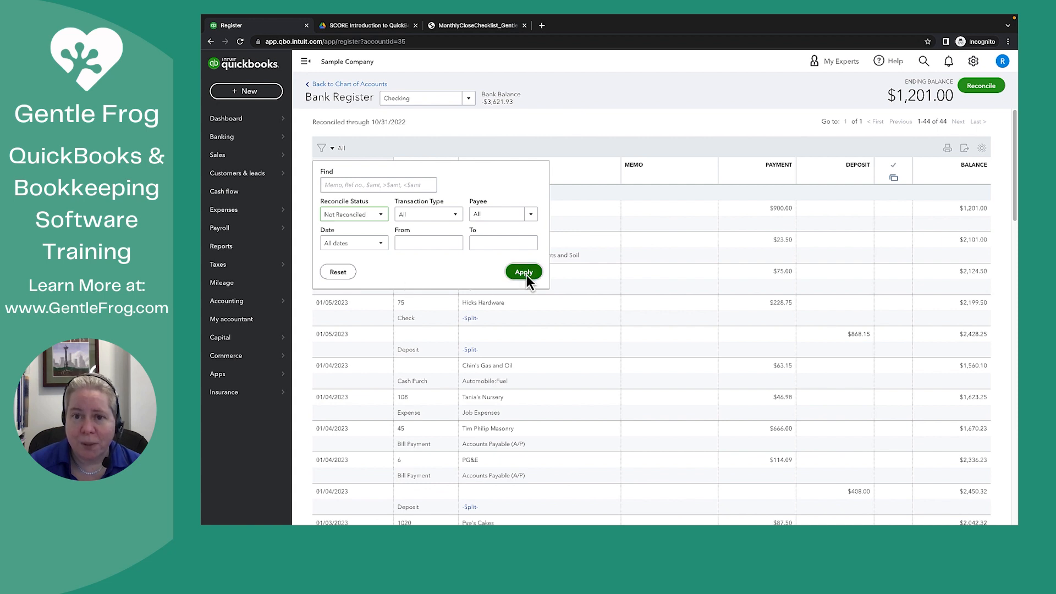
click(524, 272)
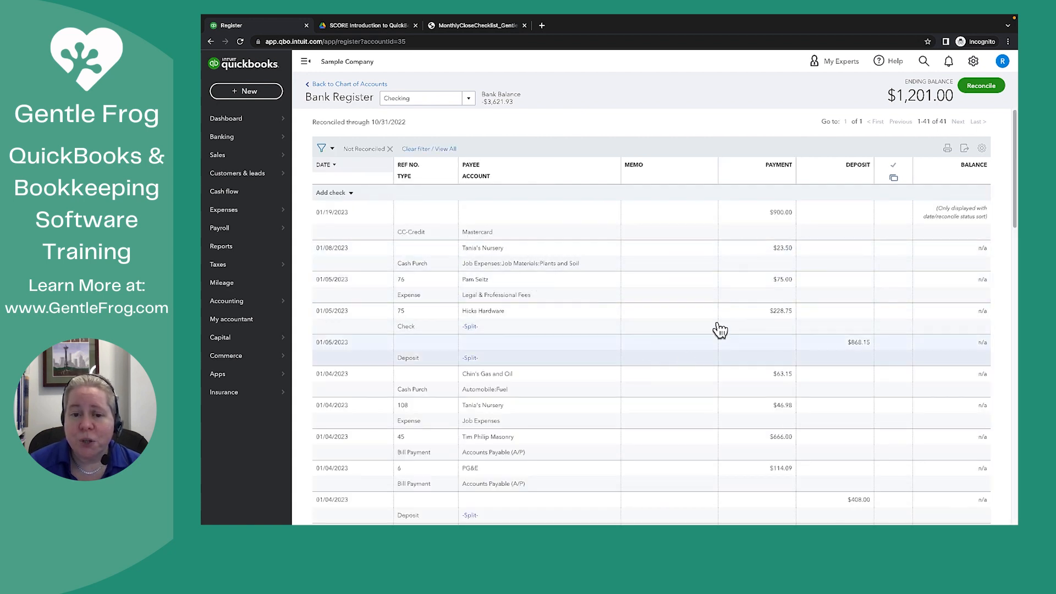
mouse_move(623, 348)
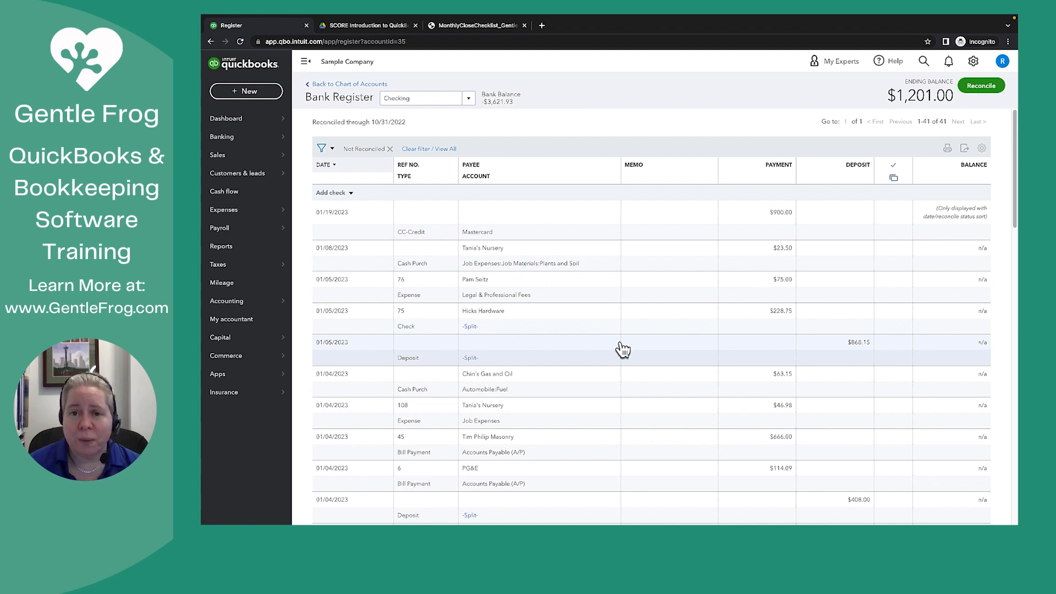
mouse_move(465, 207)
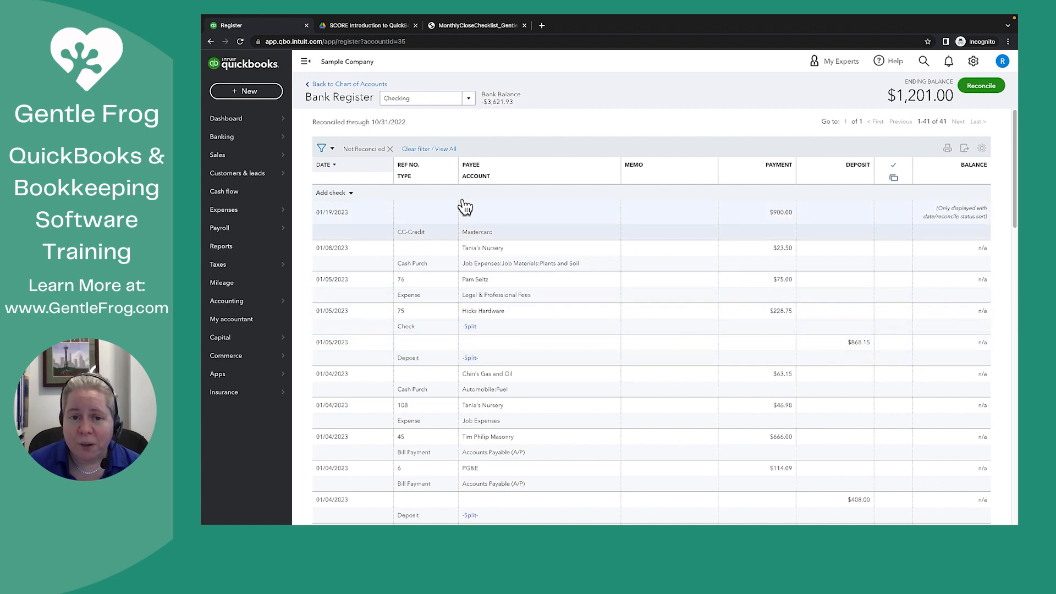
click(428, 148)
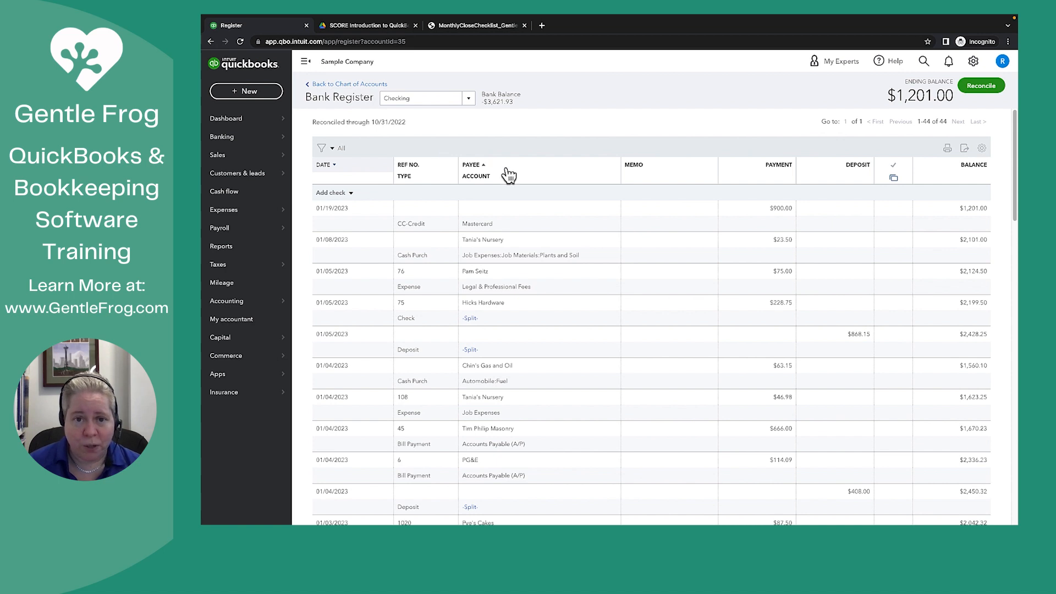
mouse_move(981, 85)
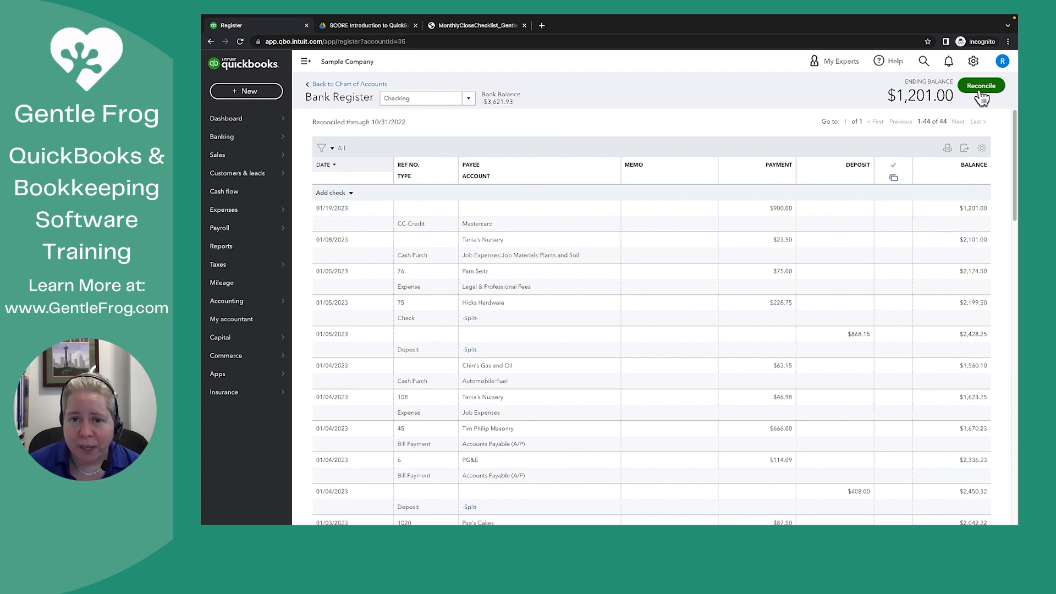
Begin reconciling Checking with ending balance 1.00 and ending date 10/31/2022.
click(982, 86)
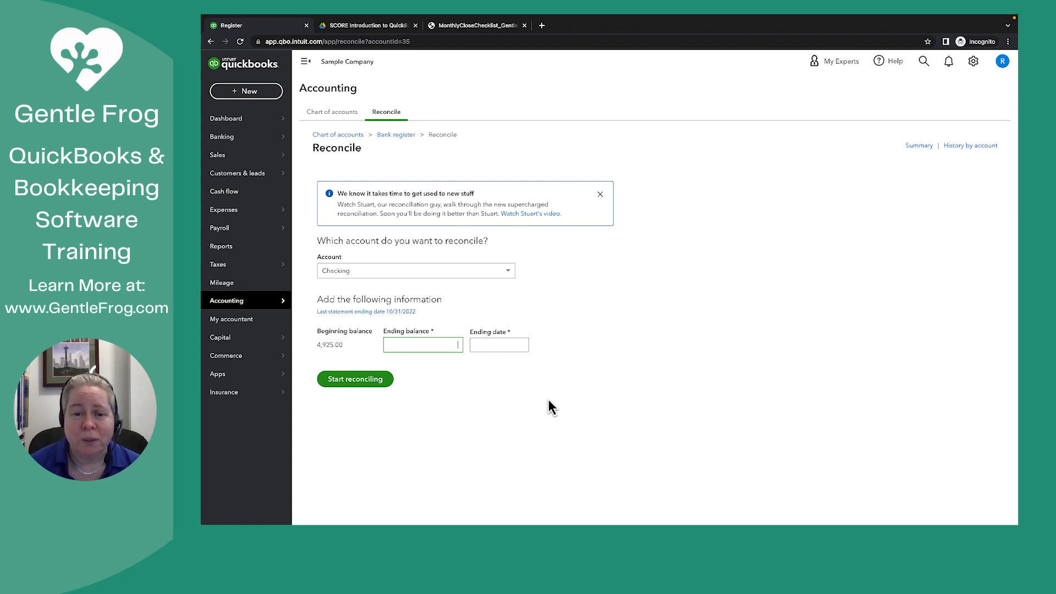
text(1.00)
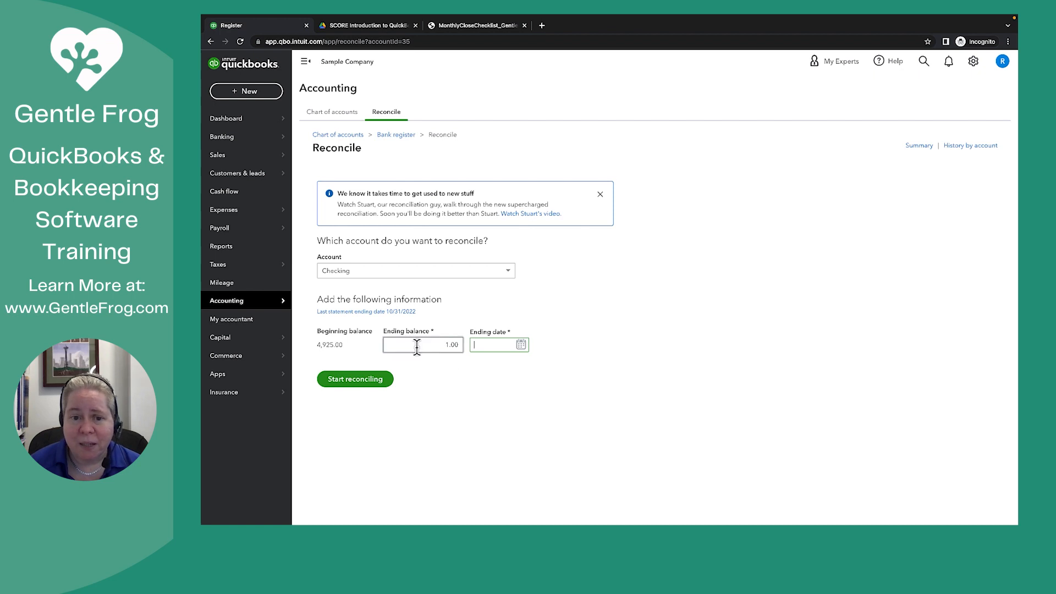
text(10/31/2022)
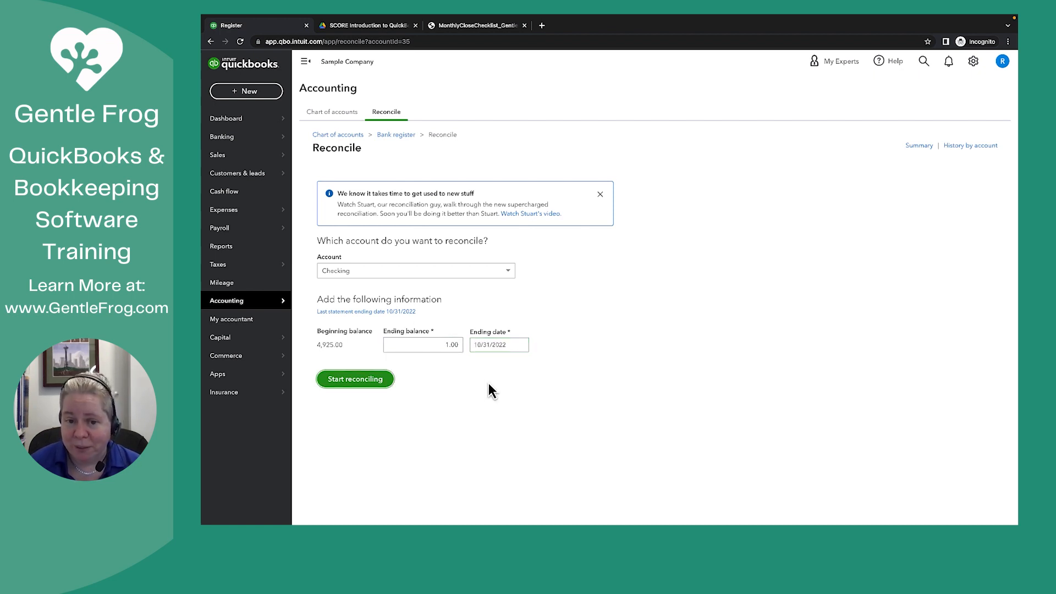
mouse_move(521, 413)
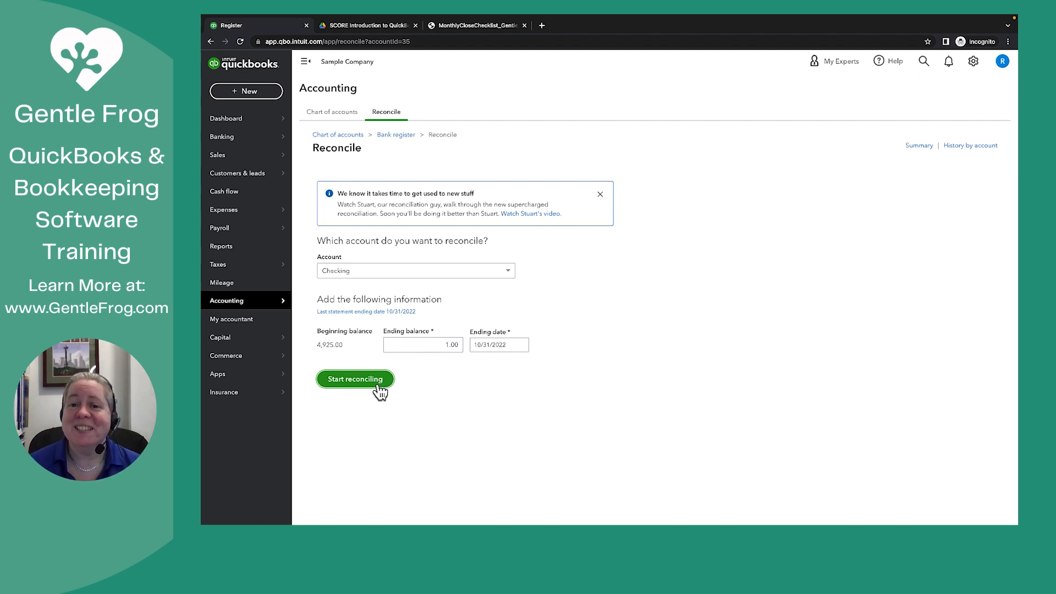
click(356, 379)
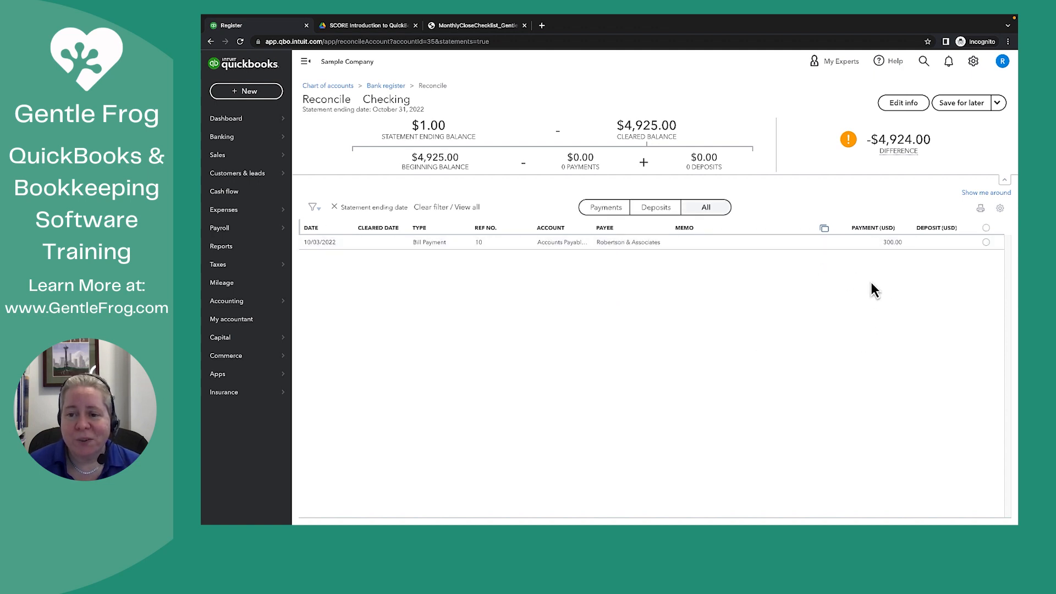
mouse_move(848, 283)
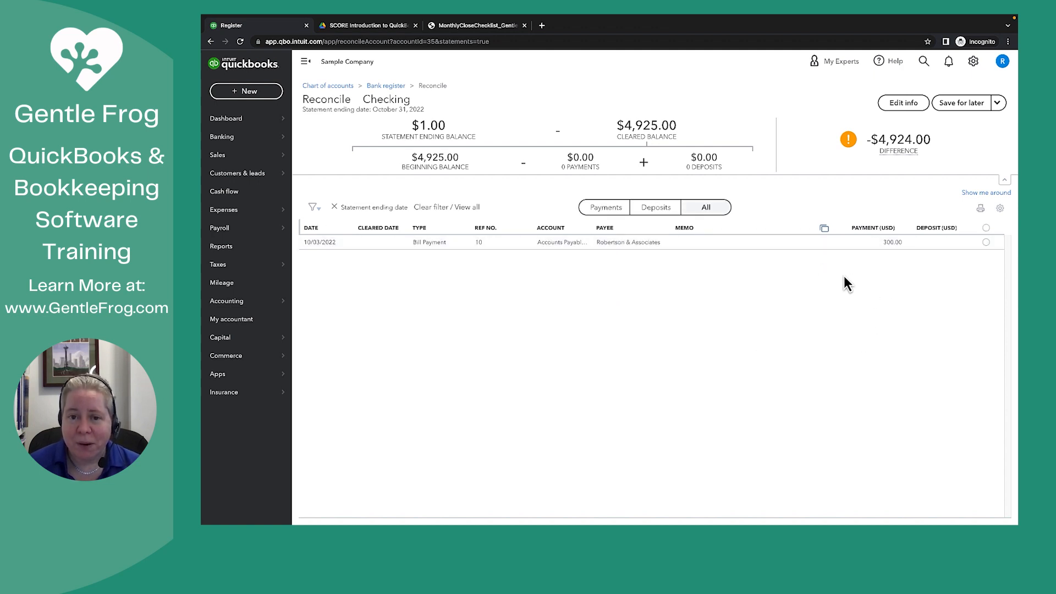
mouse_move(461, 263)
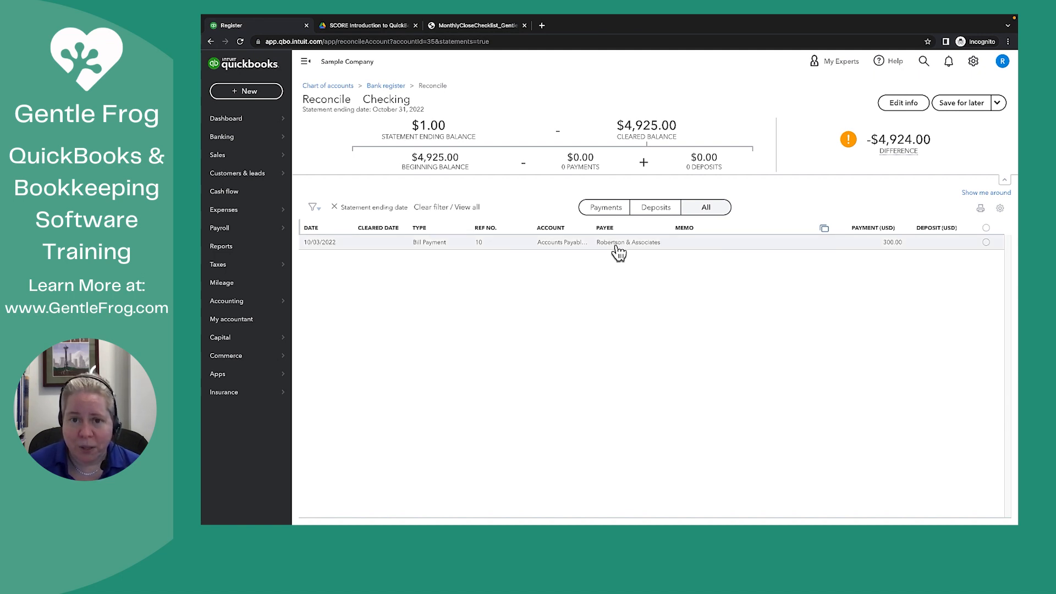
mouse_move(672, 251)
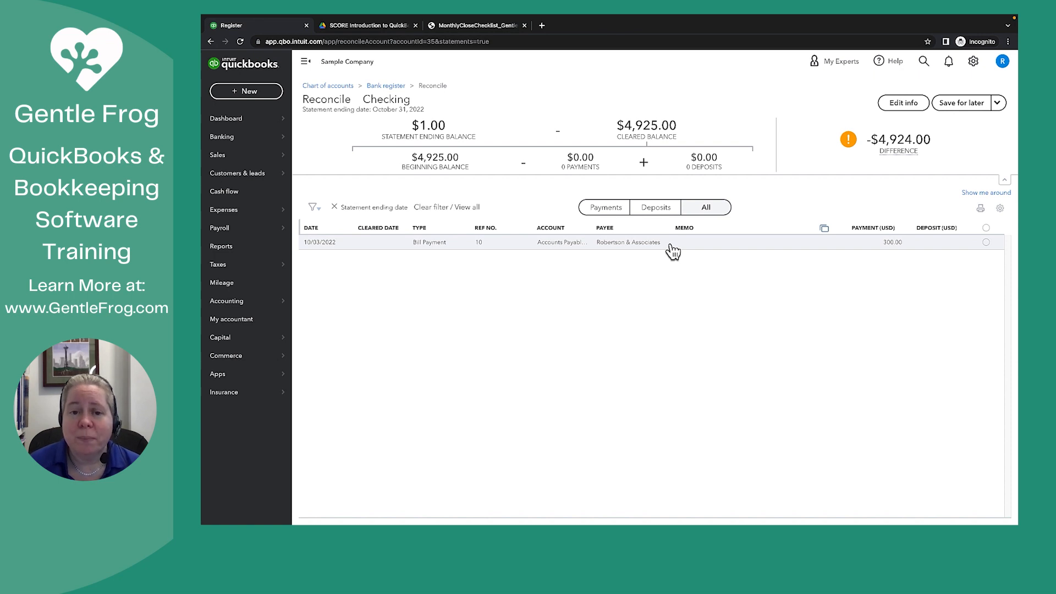
mouse_move(324, 254)
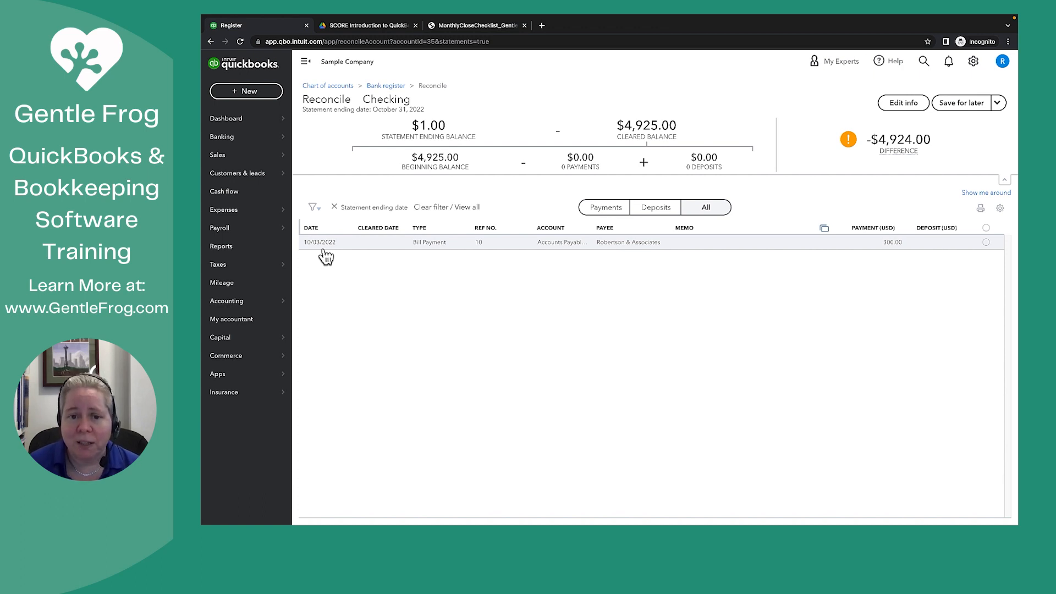
mouse_move(410, 254)
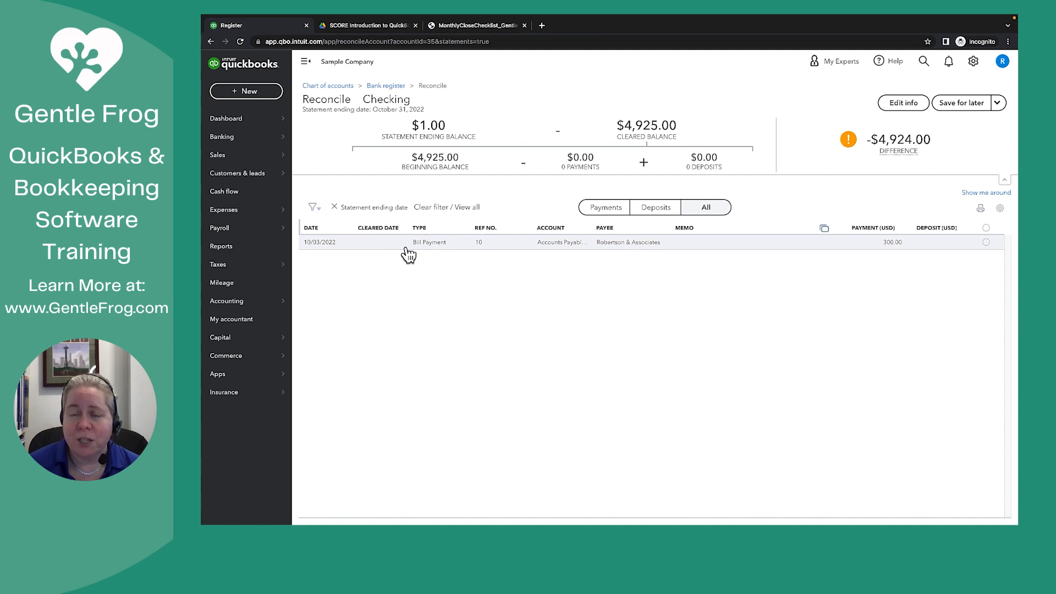
mouse_move(588, 248)
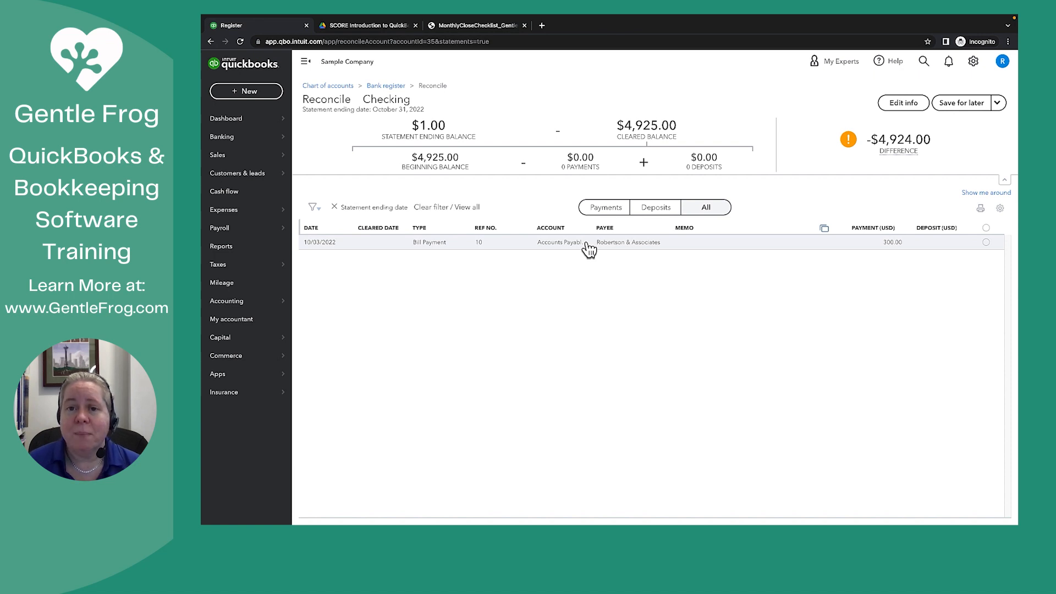
mouse_move(986, 133)
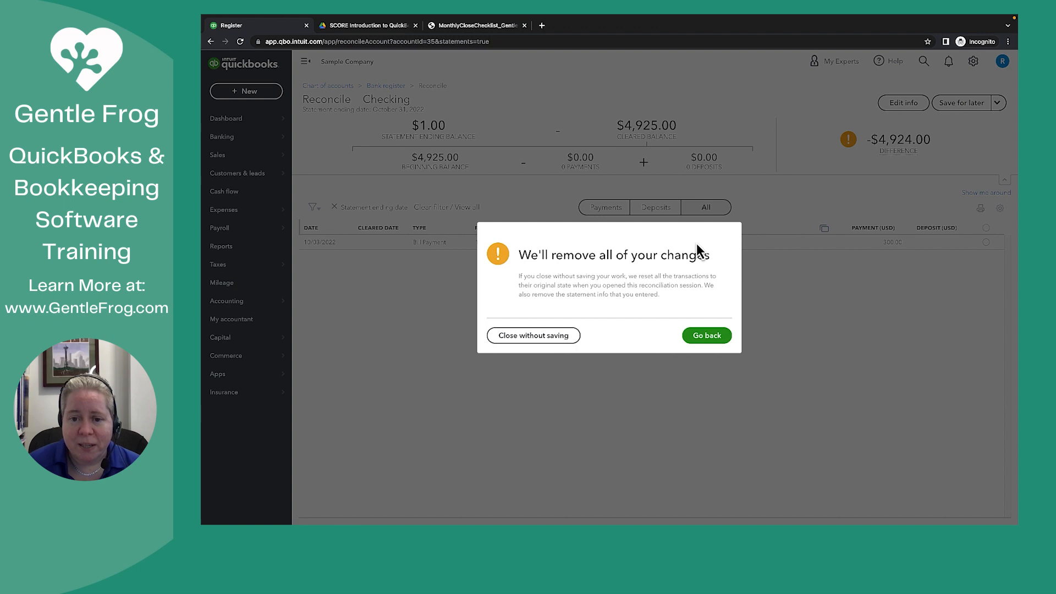
Close the Checking reconciliation without saving, discarding the statement info.
click(533, 335)
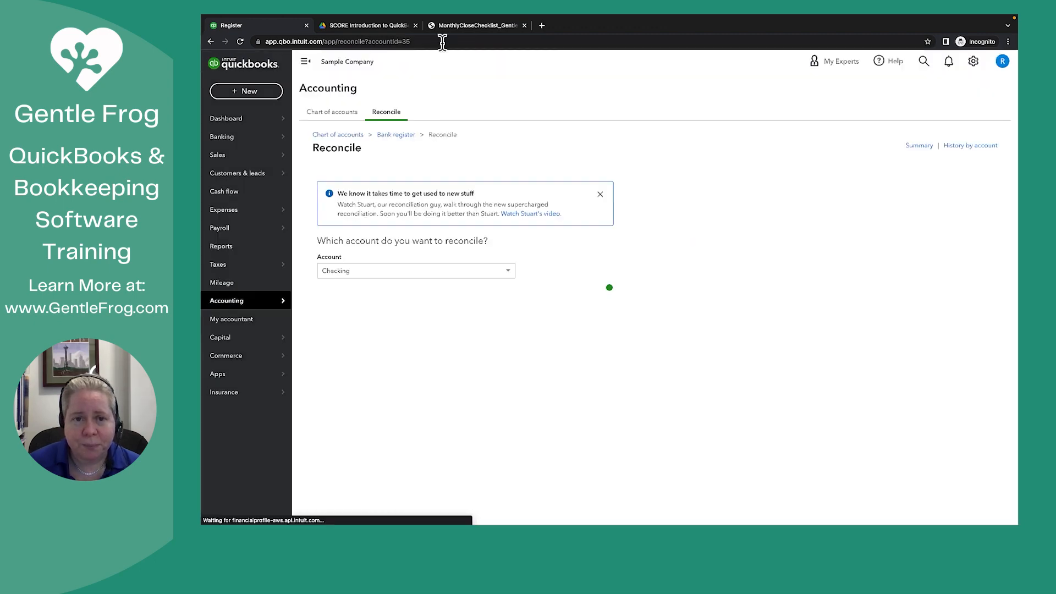
Glance at the checklist PDF's Banking section, then return to the QuickBooks dashboard.
click(476, 25)
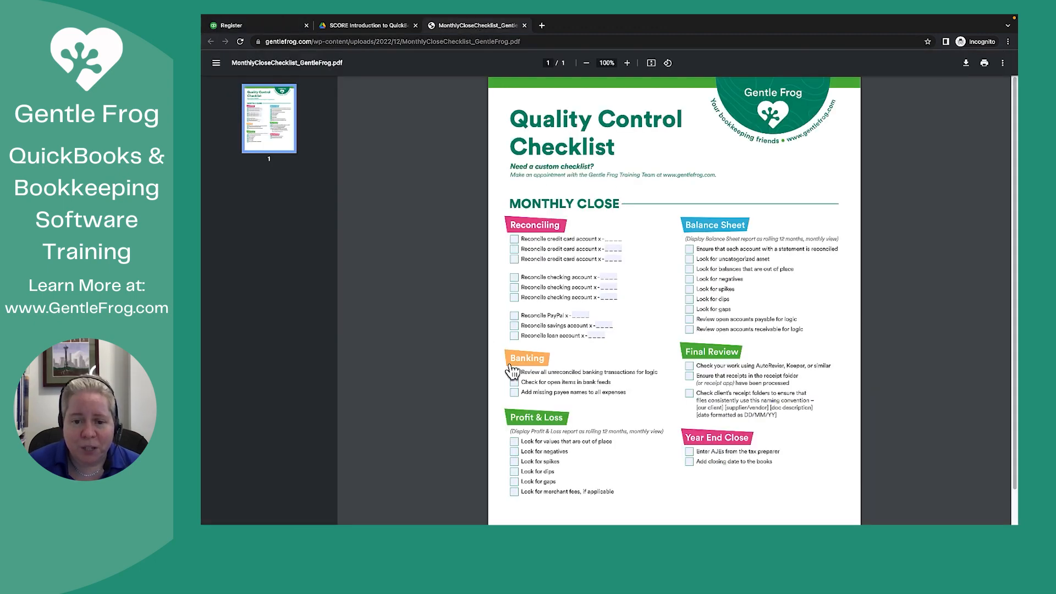
mouse_move(553, 386)
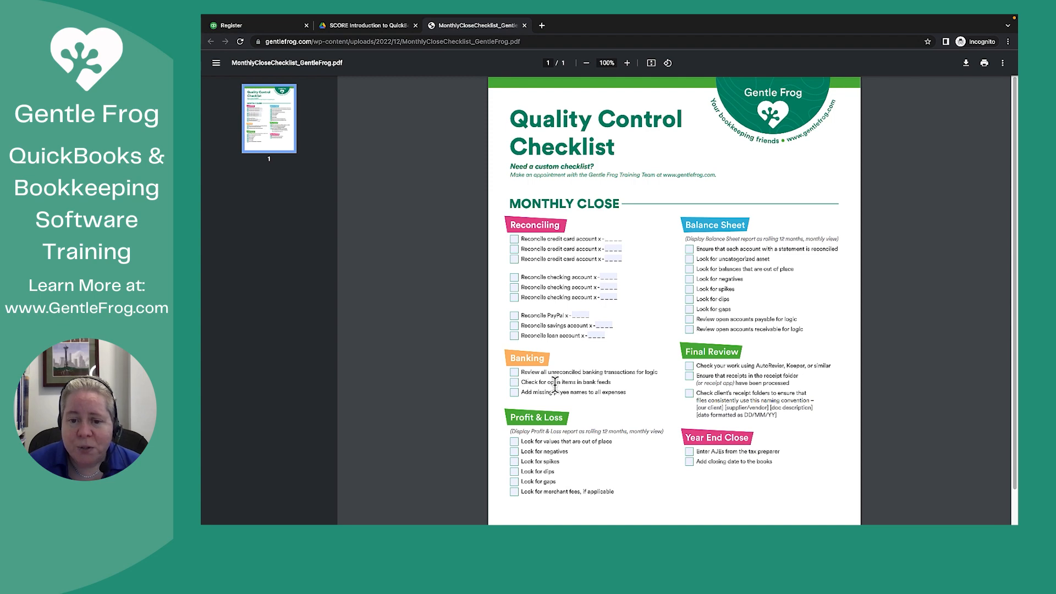
mouse_move(400, 181)
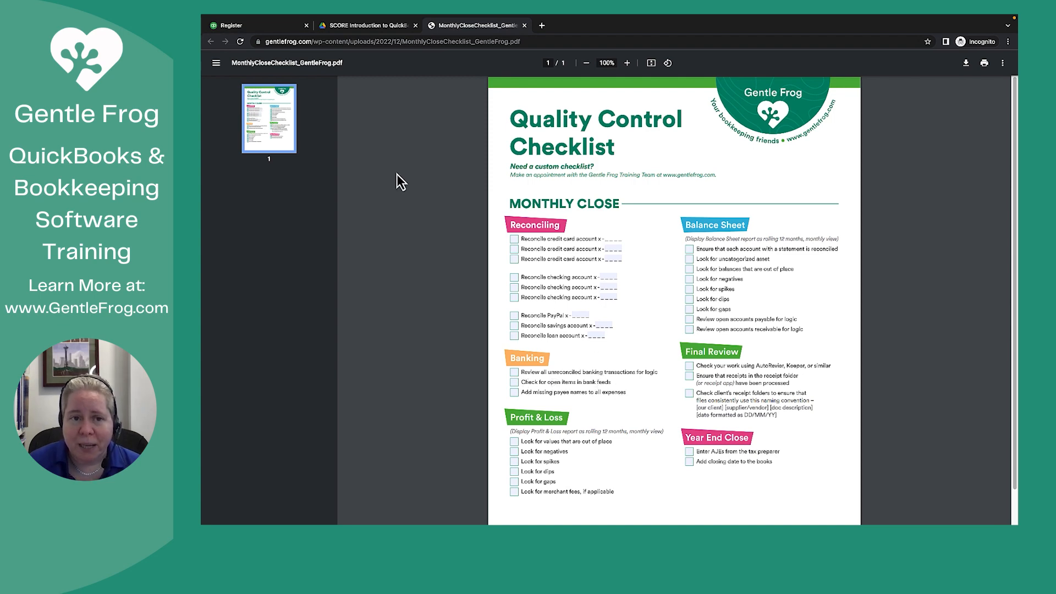
click(256, 25)
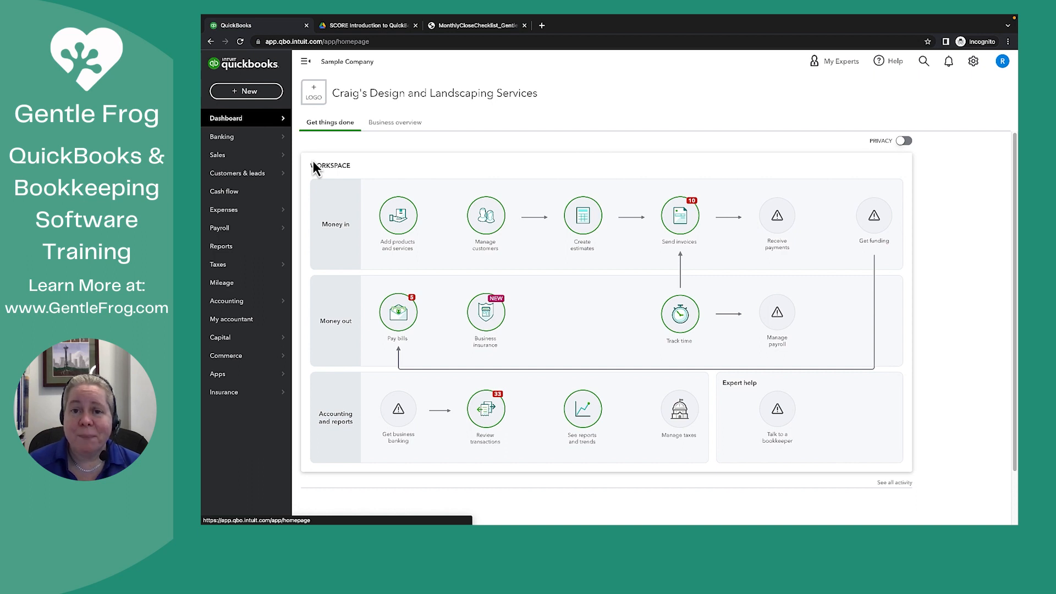
mouse_move(339, 168)
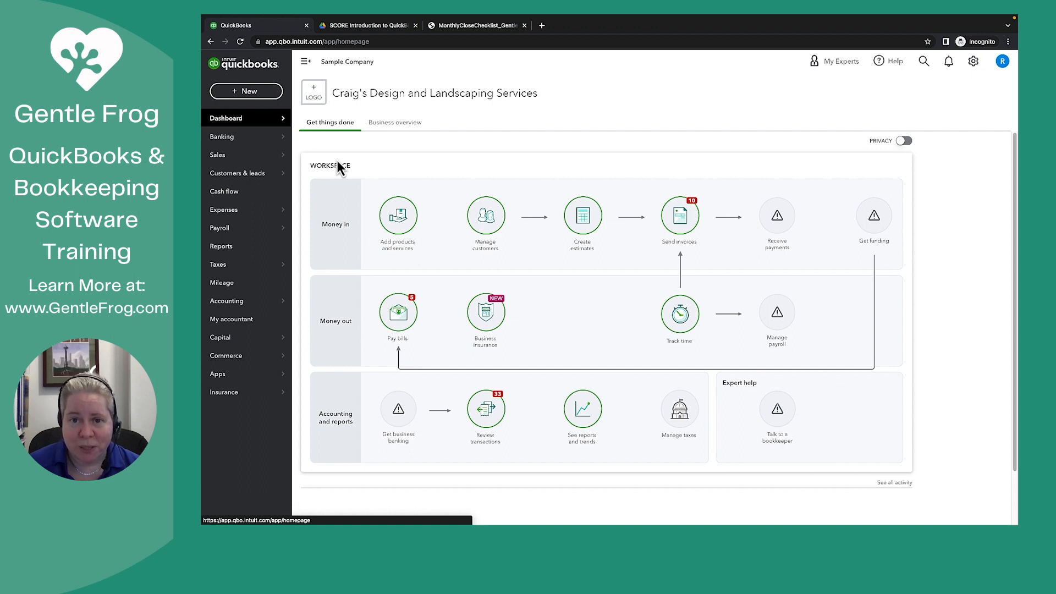
Show the dashboard's Business overview with profit, expenses, invoices and bank summaries.
click(395, 122)
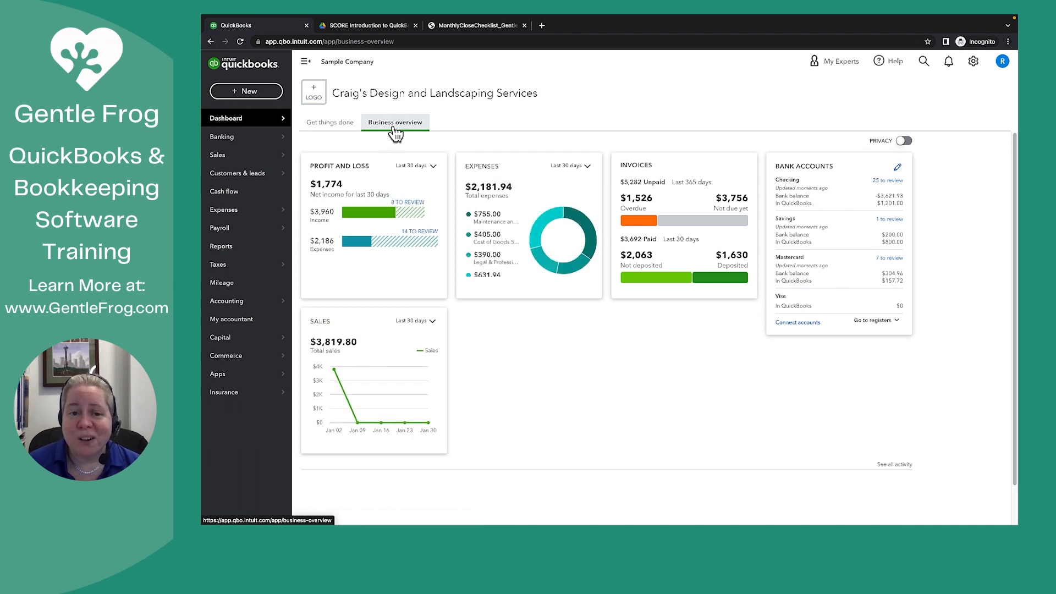
mouse_move(808, 163)
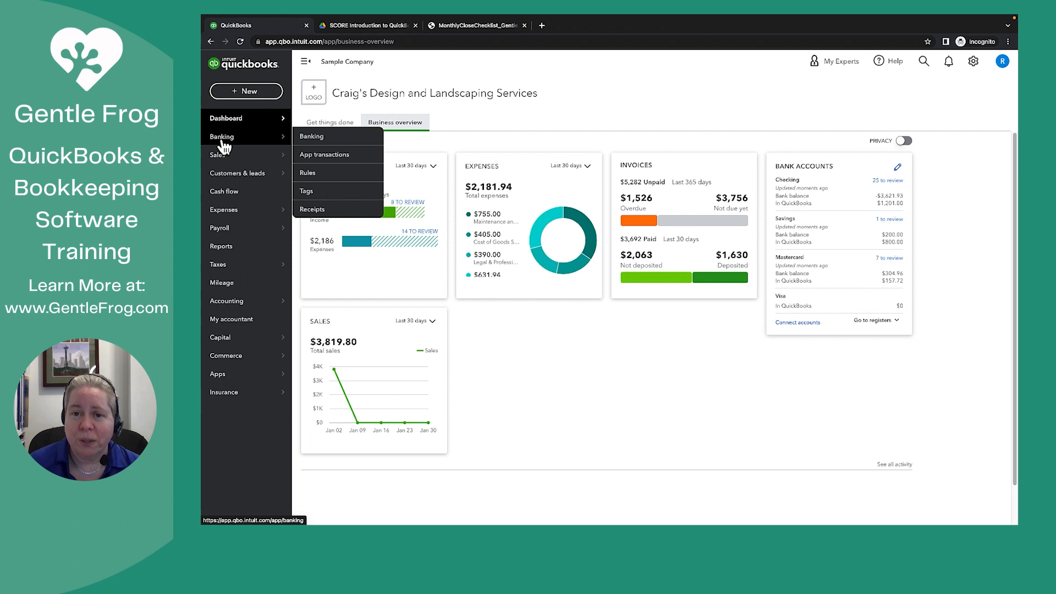
View Checking's 25 bank transactions for review sorted by date, oldest (11/25/2022) first.
click(311, 137)
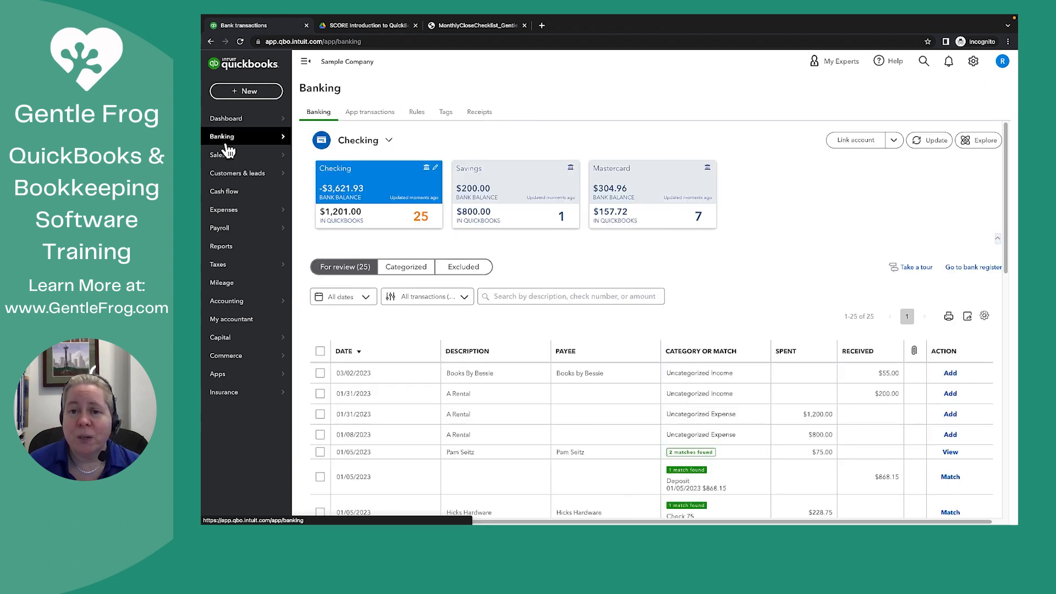
mouse_move(736, 218)
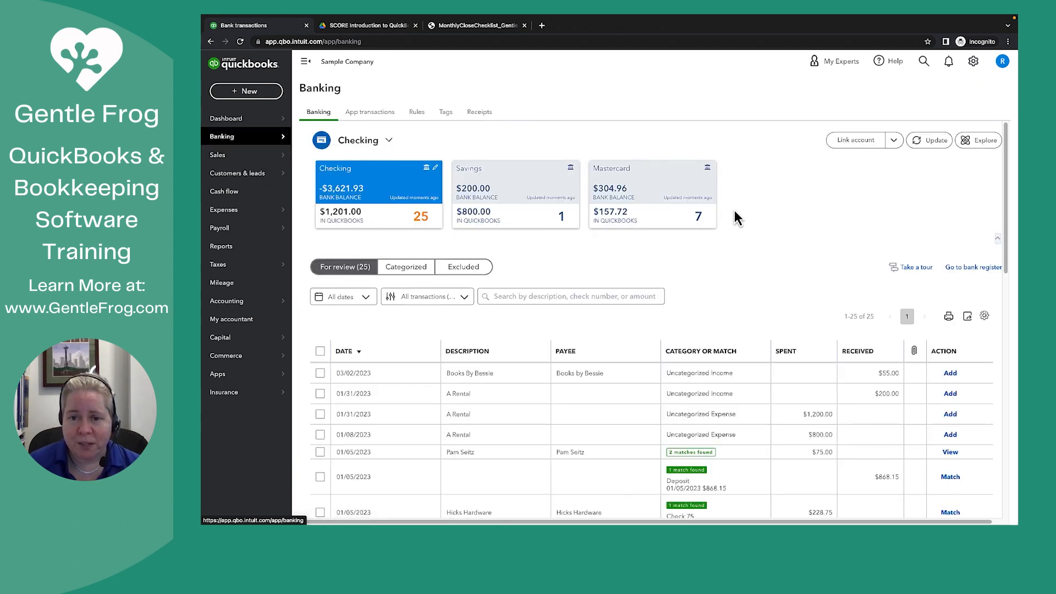
mouse_move(673, 209)
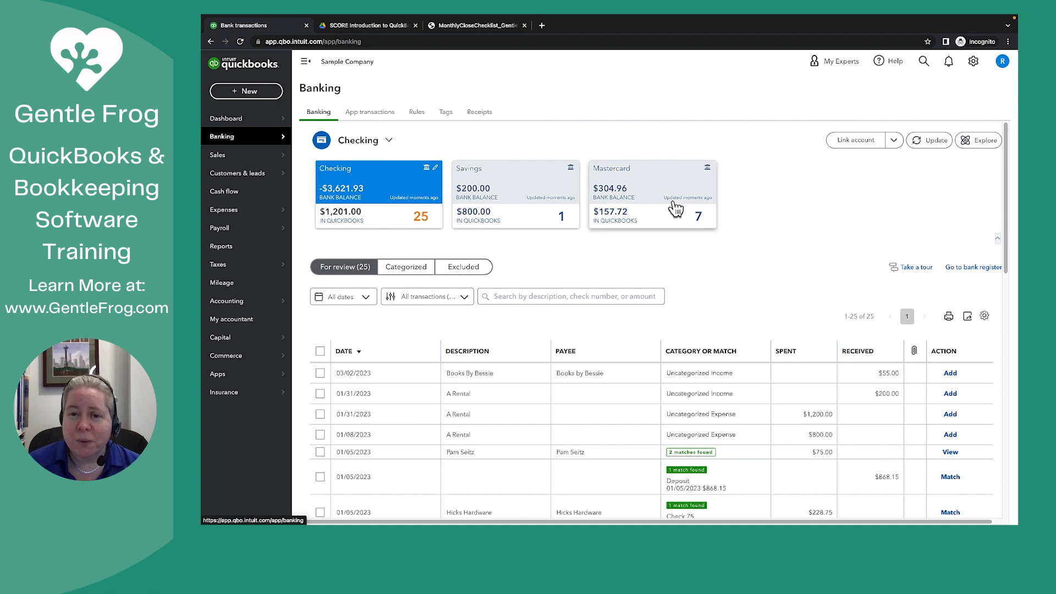
mouse_move(350, 361)
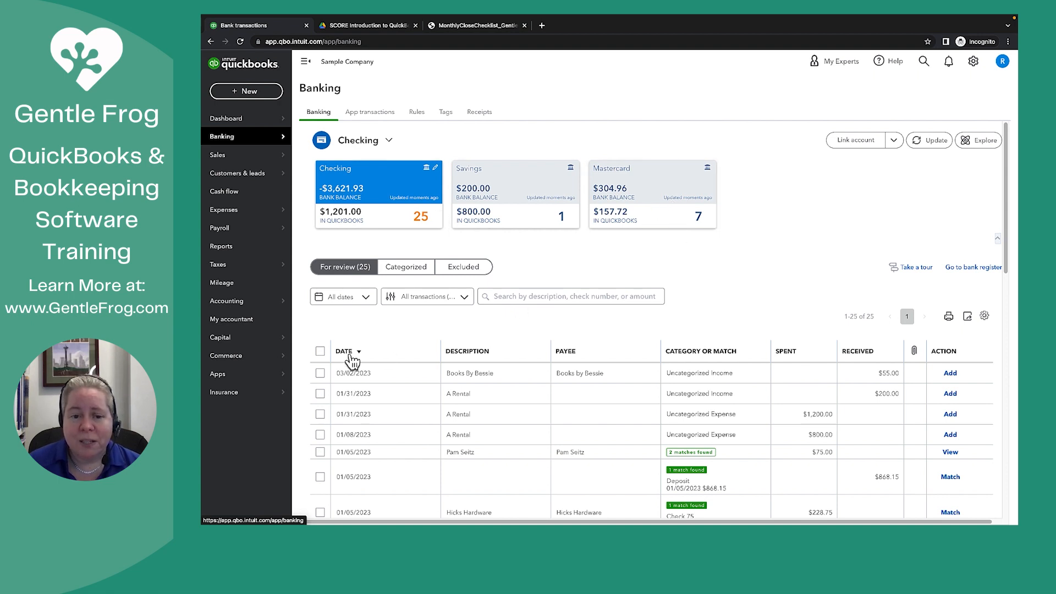
click(344, 351)
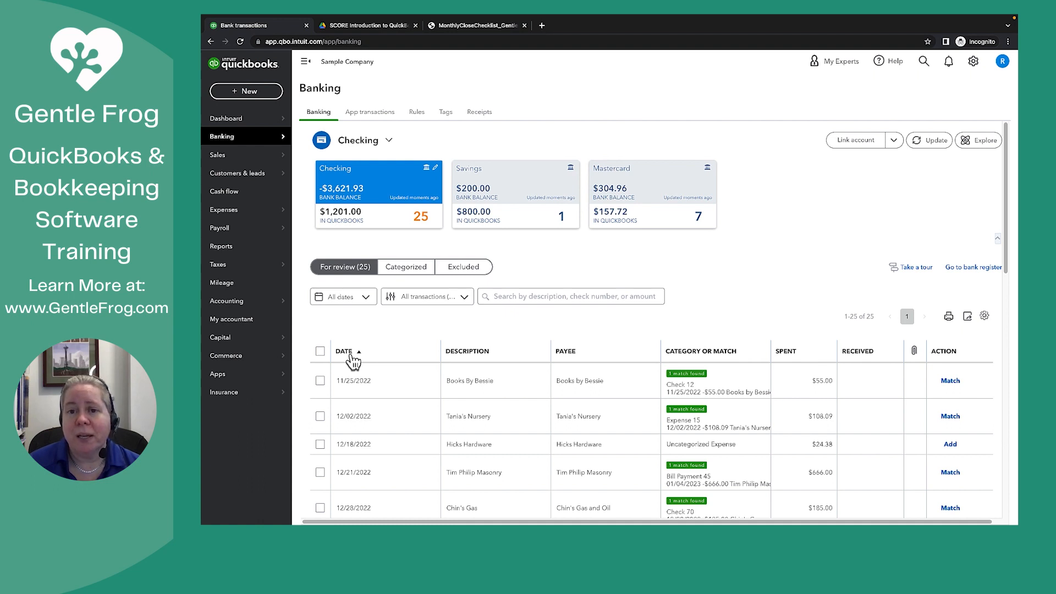
click(346, 351)
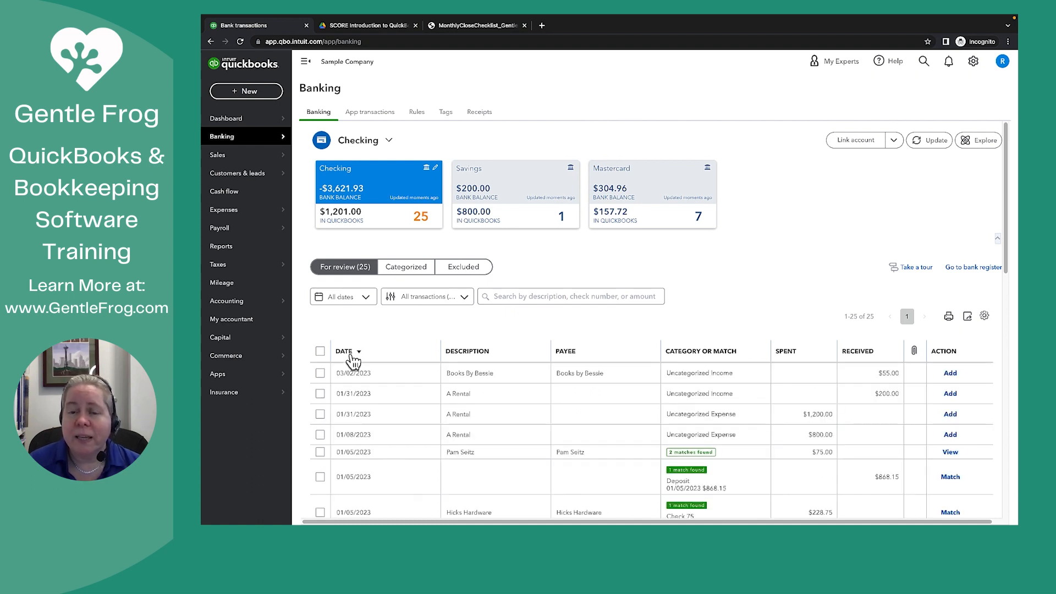
click(344, 351)
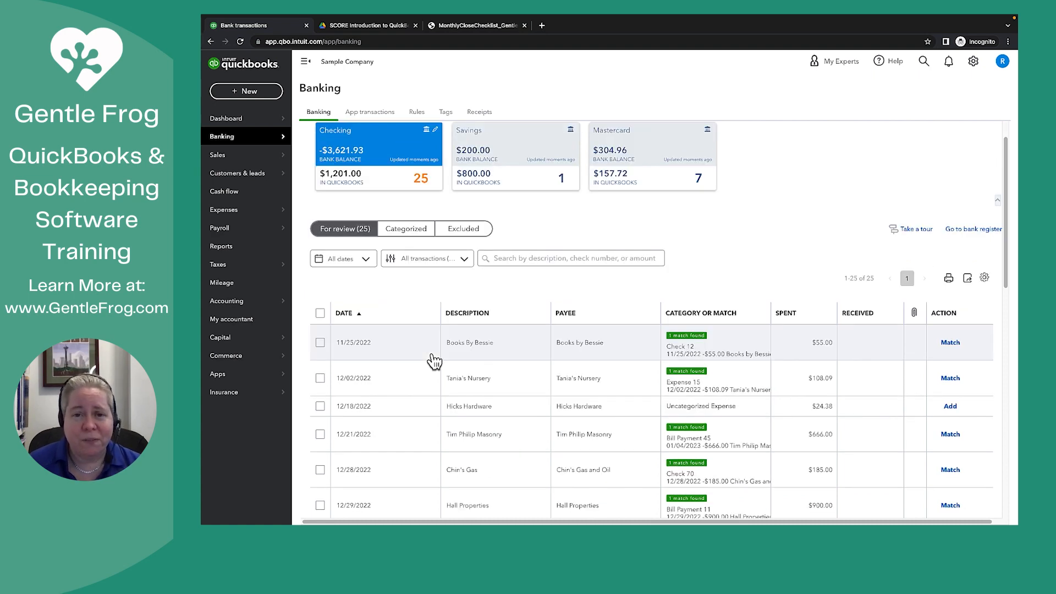
scroll(down, 3)
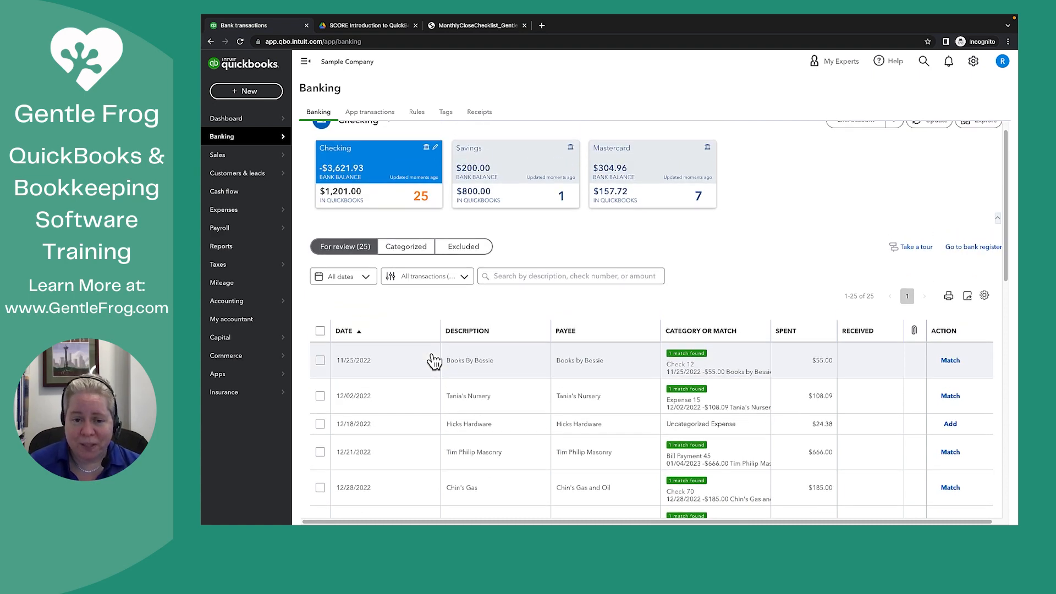
mouse_move(381, 368)
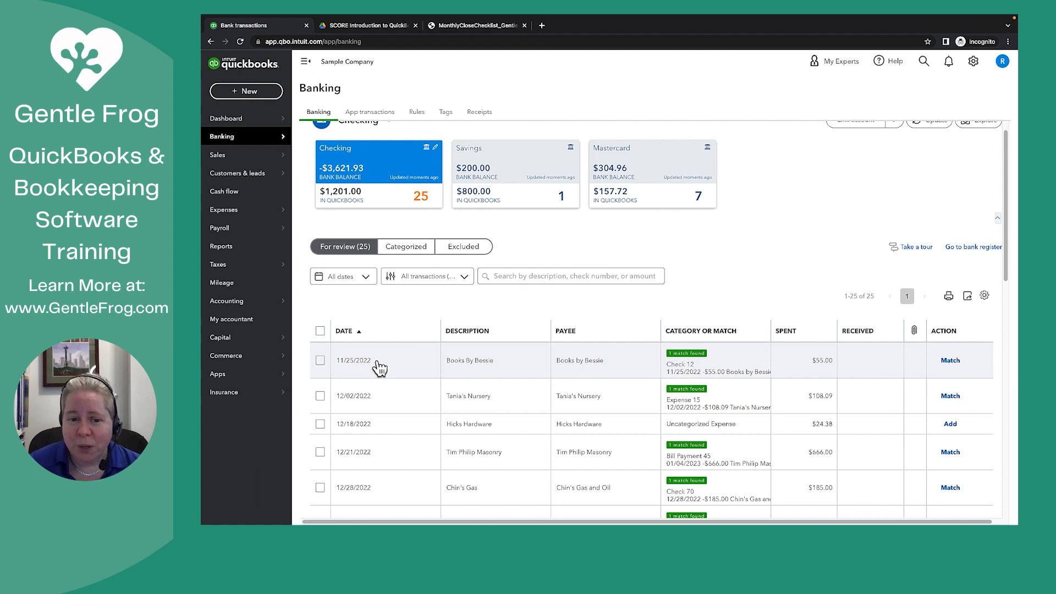
click(320, 360)
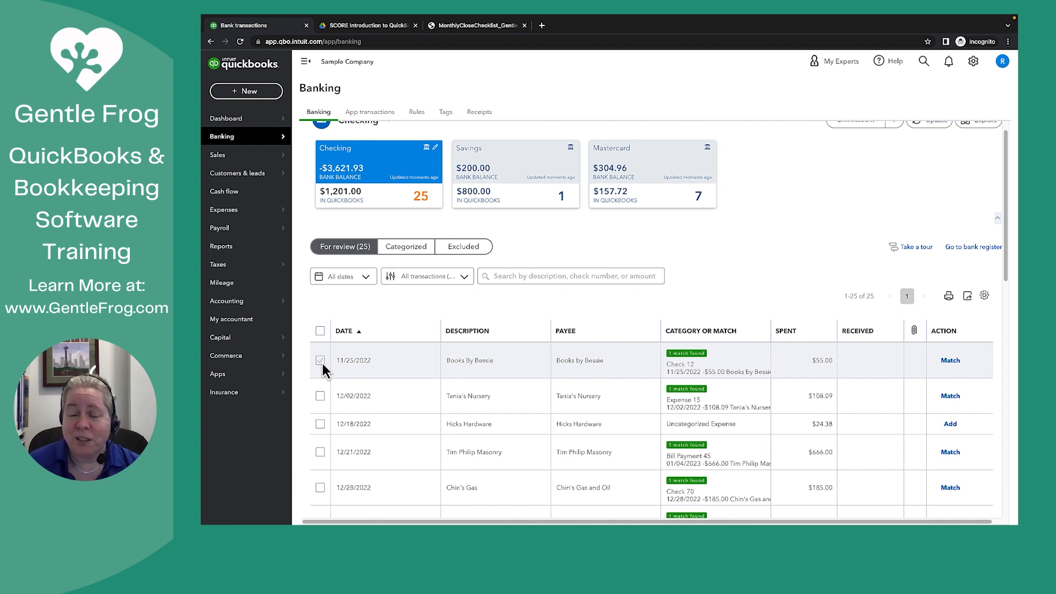
click(320, 360)
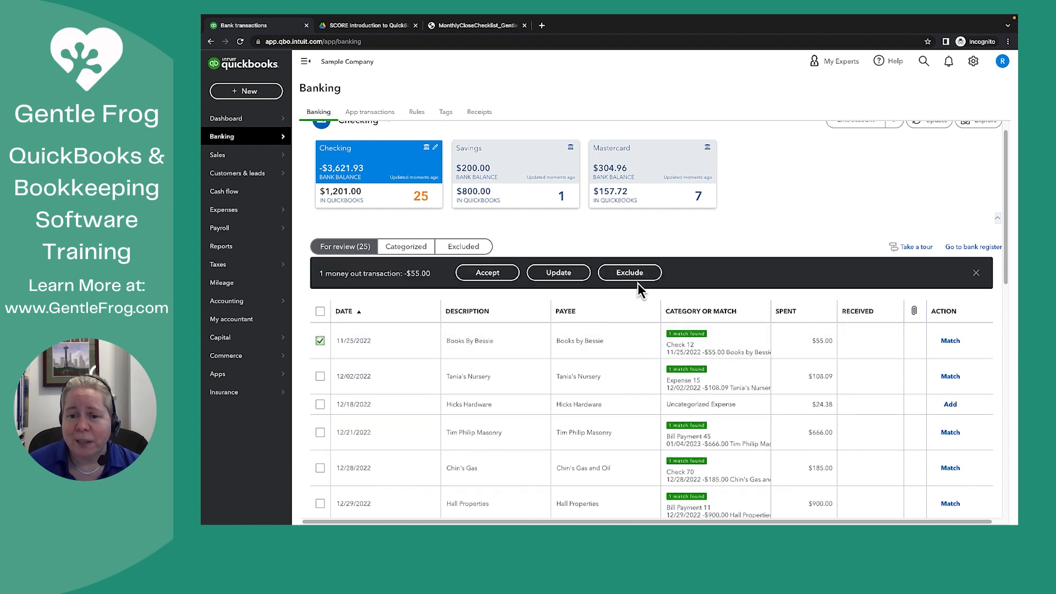
click(629, 272)
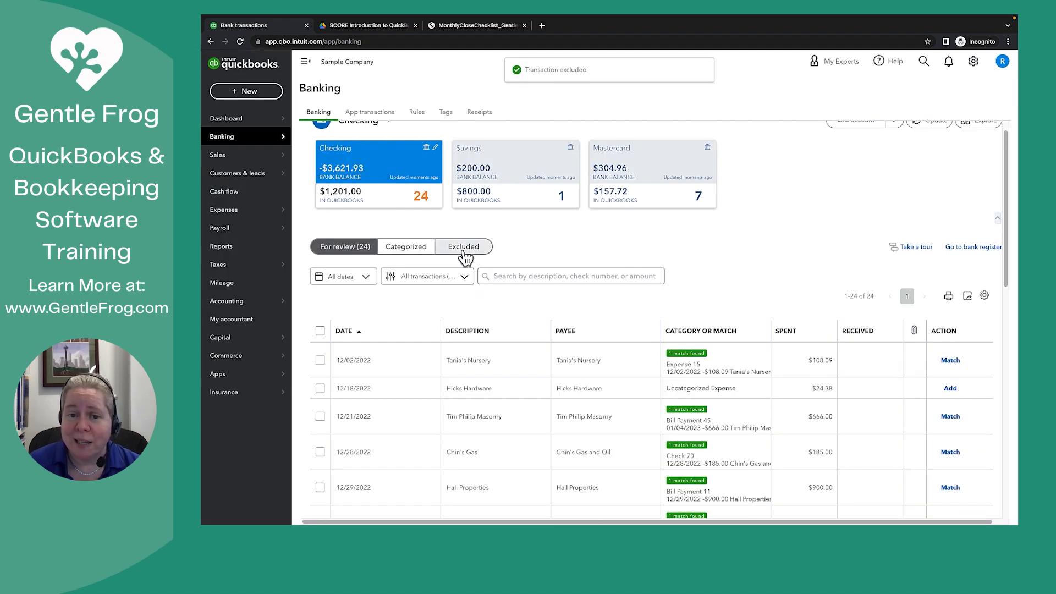
click(463, 245)
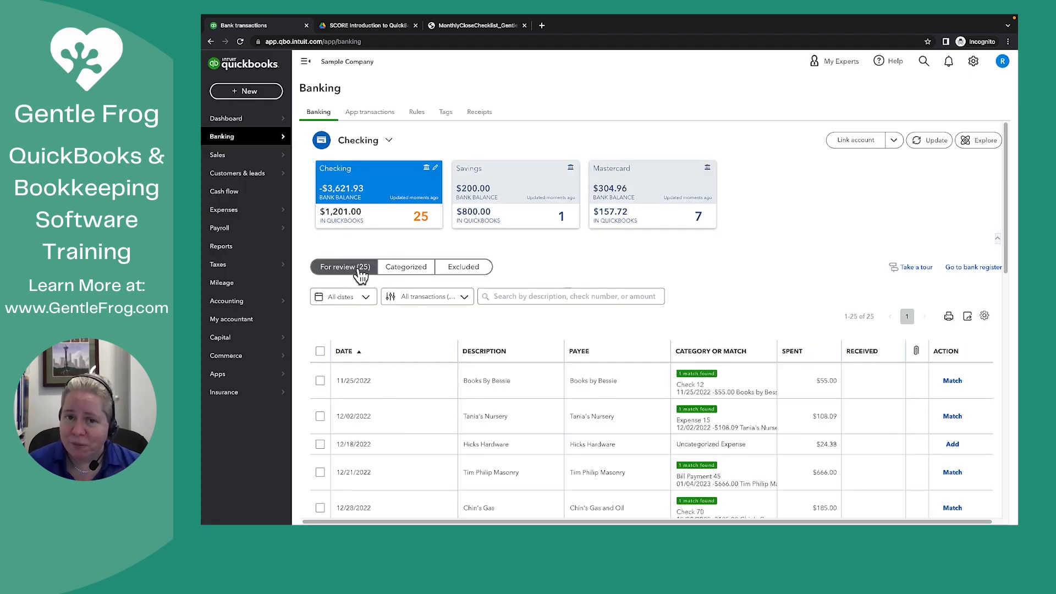
mouse_move(599, 387)
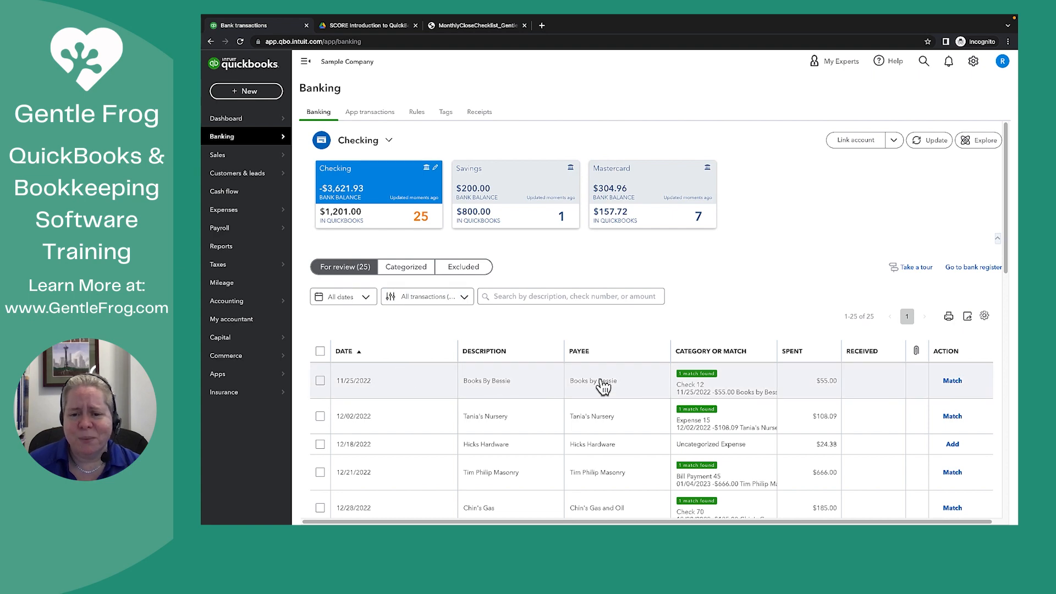
mouse_move(412, 173)
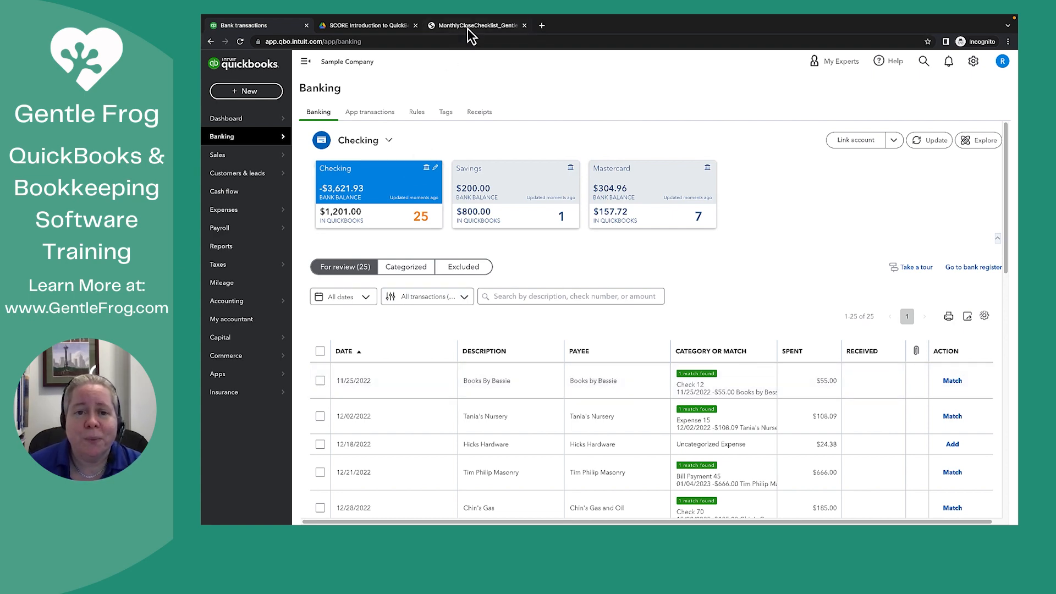
click(476, 25)
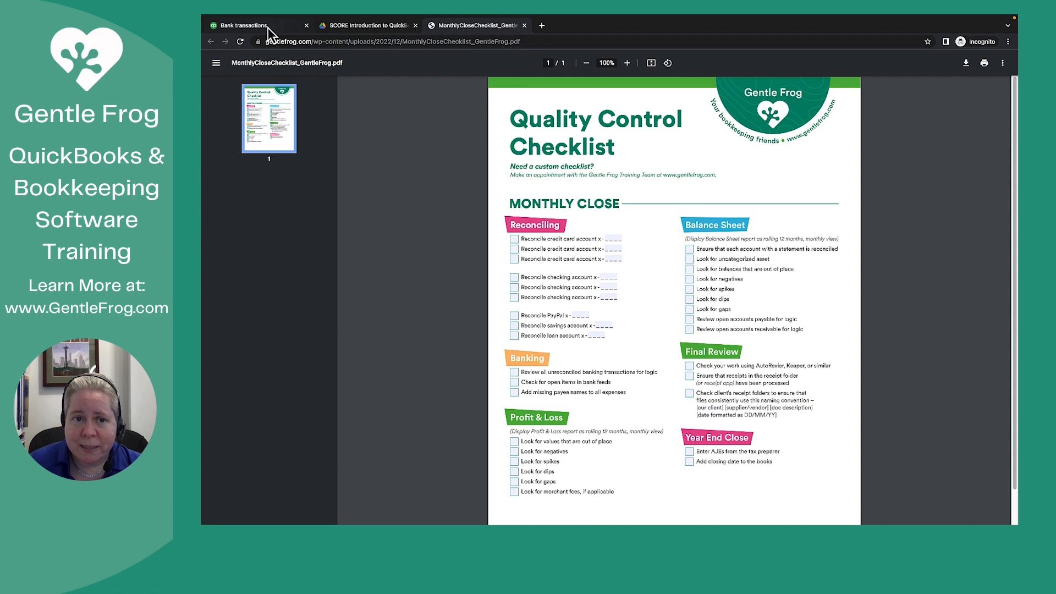
click(243, 26)
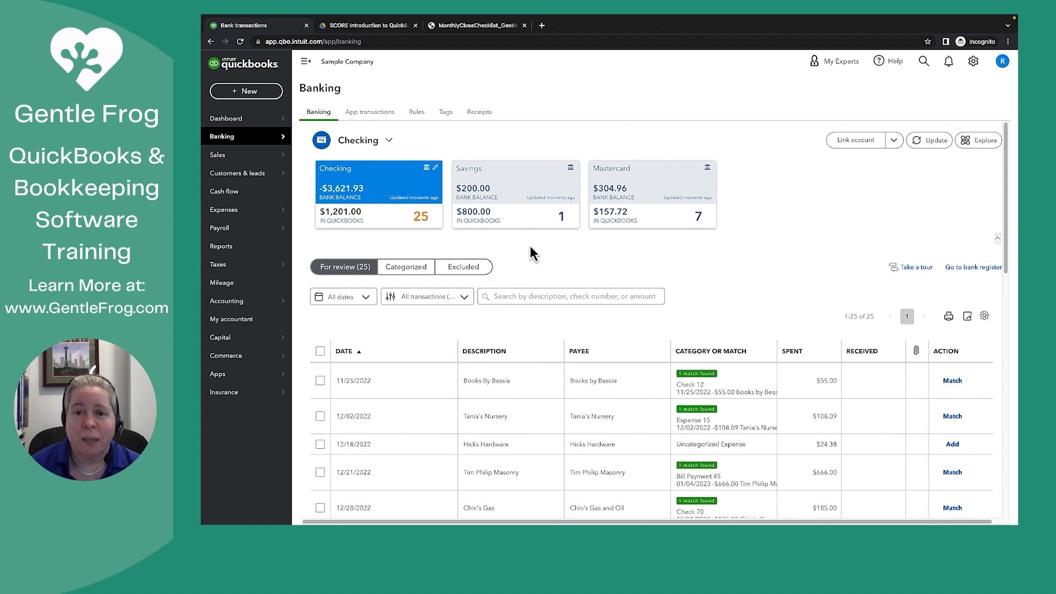
mouse_move(221, 245)
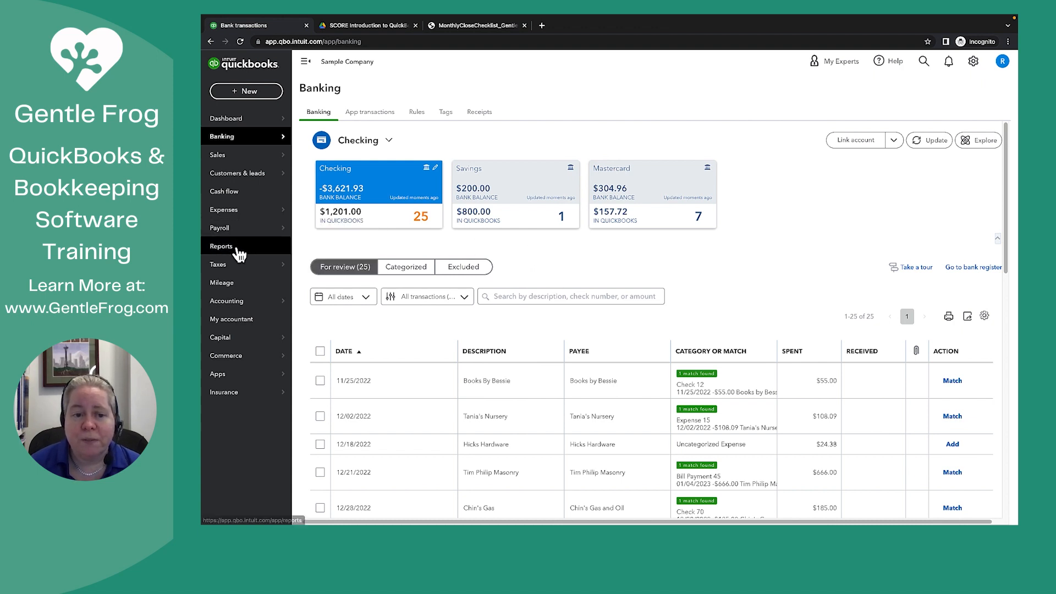
Search reports for 'vendor' and run the Expenses by Vendor Summary report.
click(221, 245)
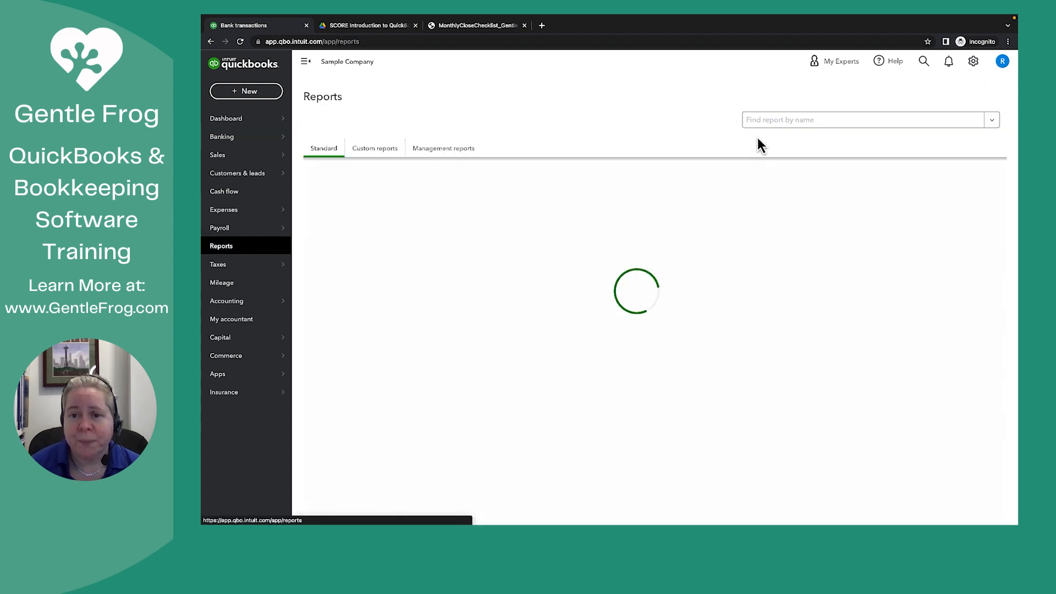
click(863, 120)
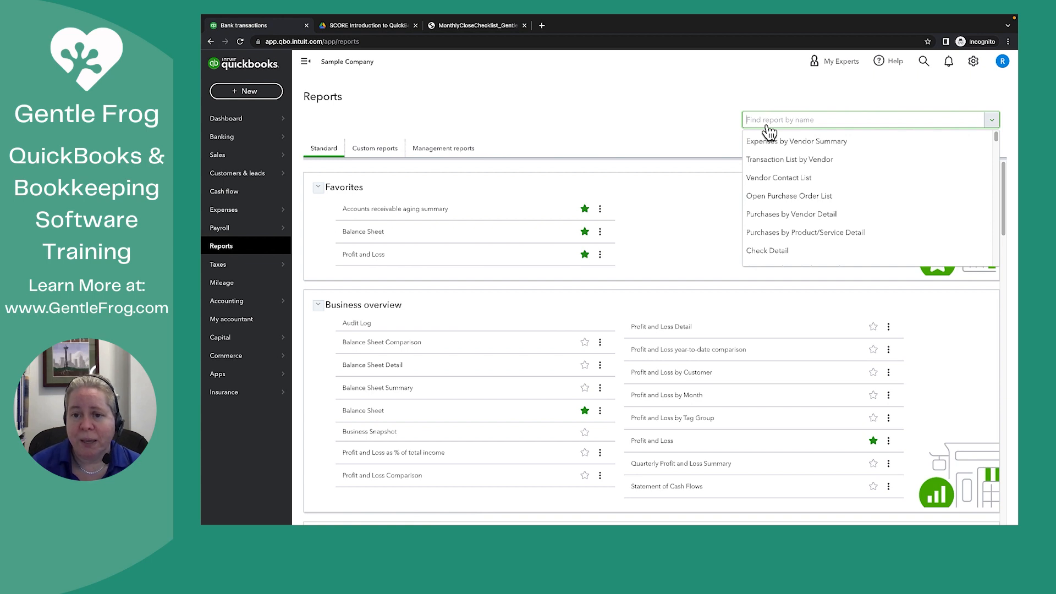
mouse_move(795, 133)
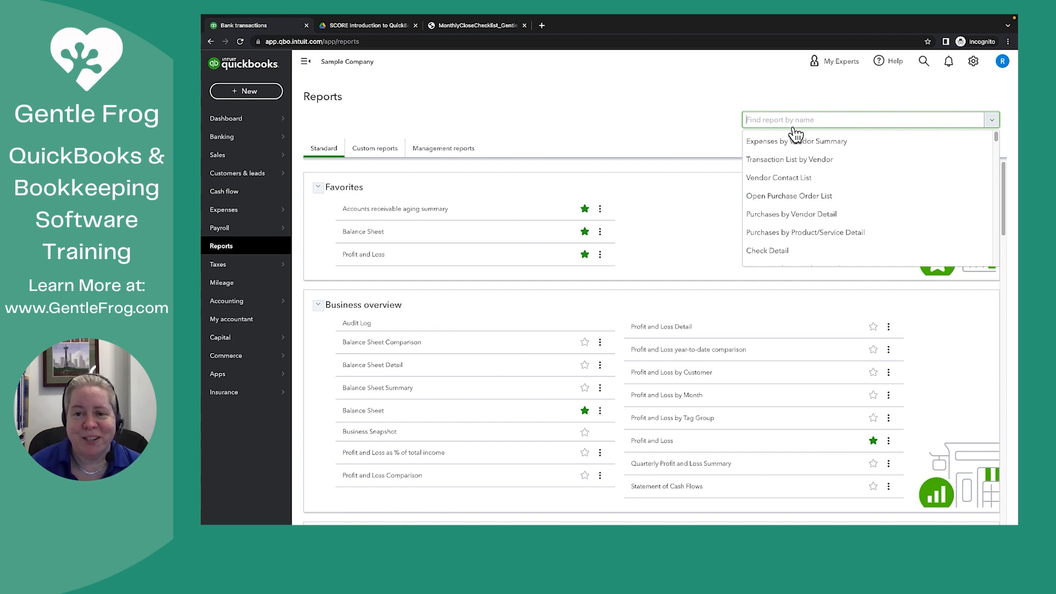
text(vendor)
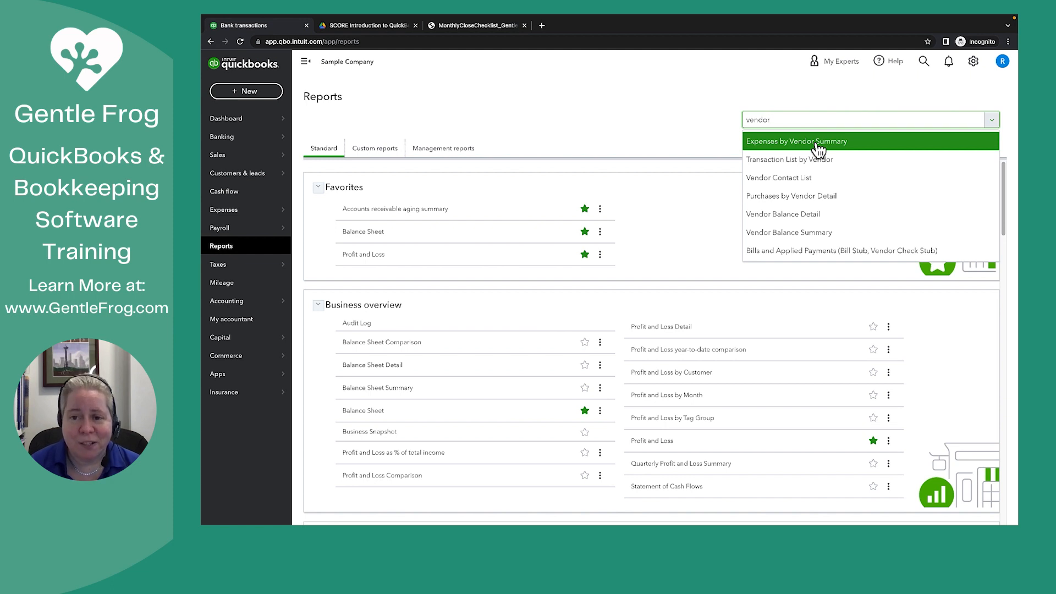
click(796, 141)
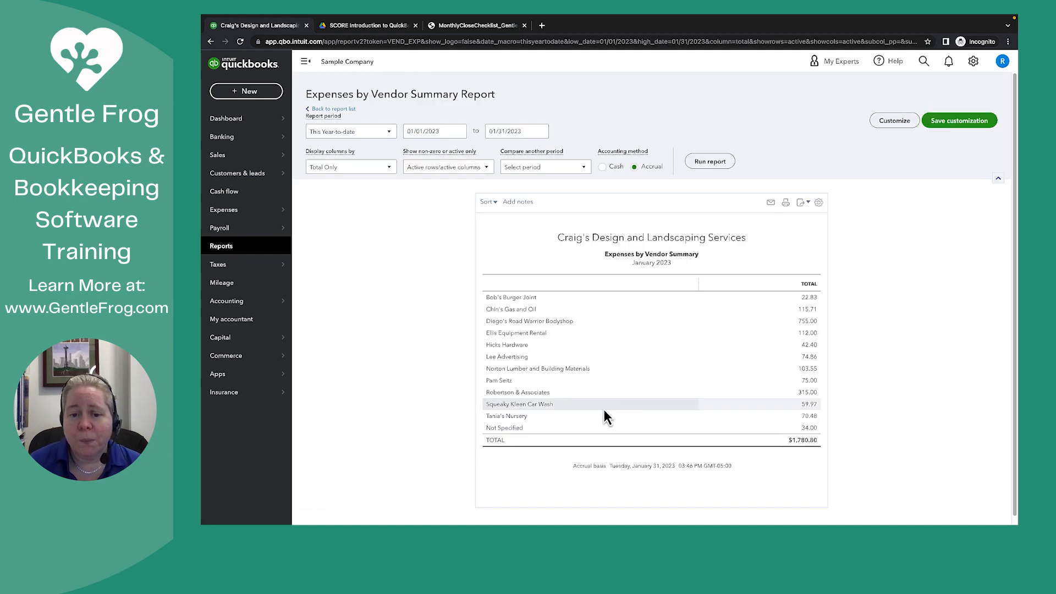
mouse_move(518, 428)
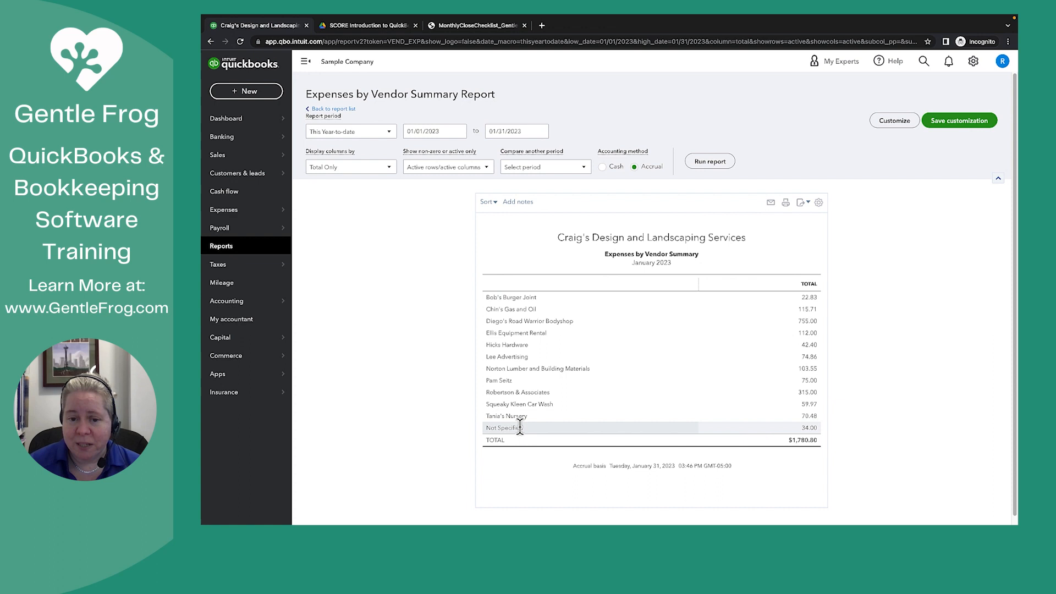
mouse_move(568, 437)
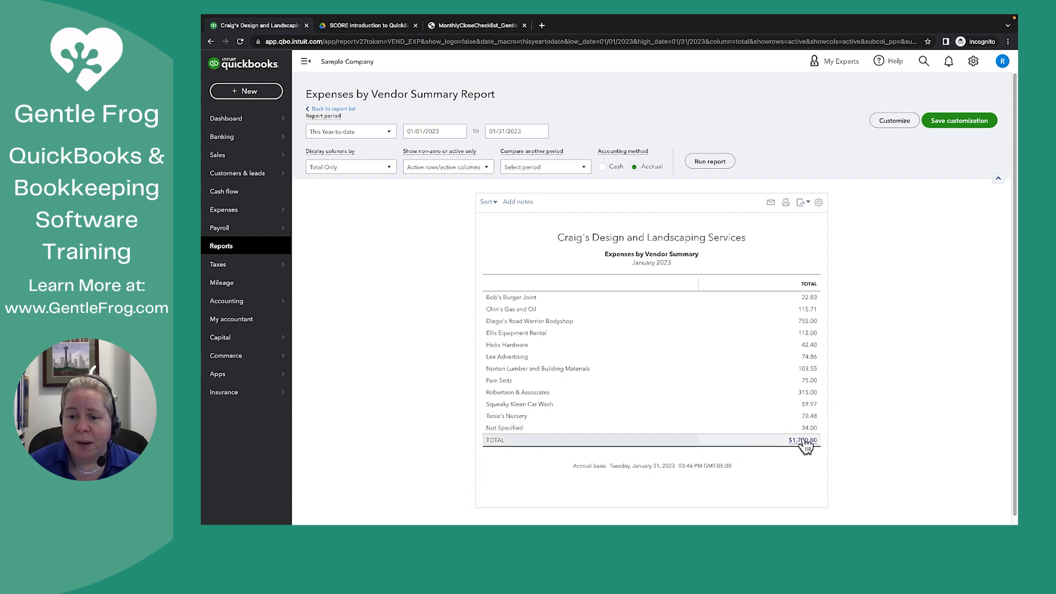
Drill into the $34.00 Not Specified line to list its credit card expense transaction.
click(803, 440)
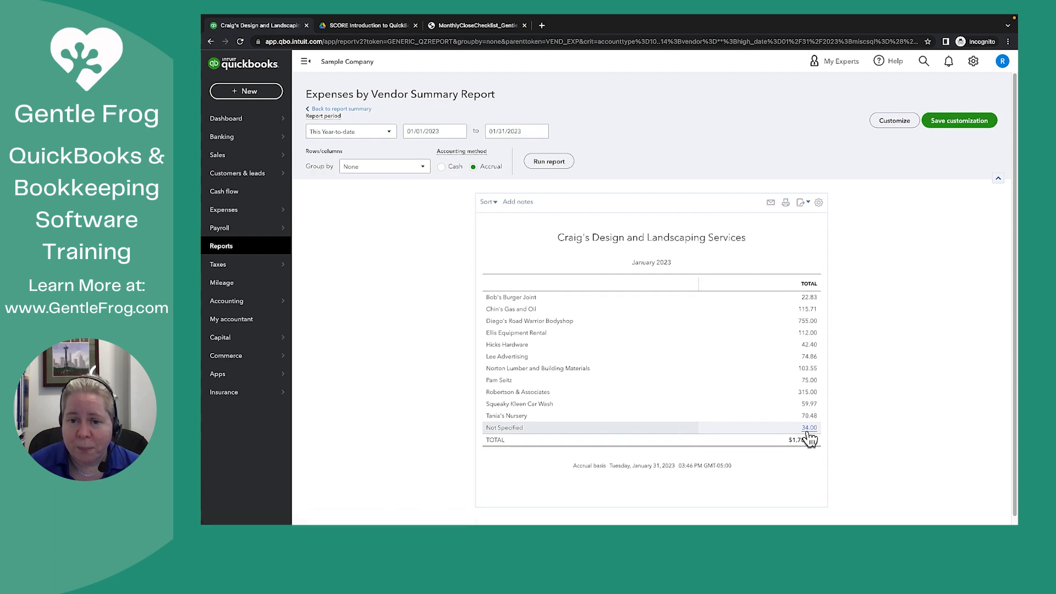
click(808, 427)
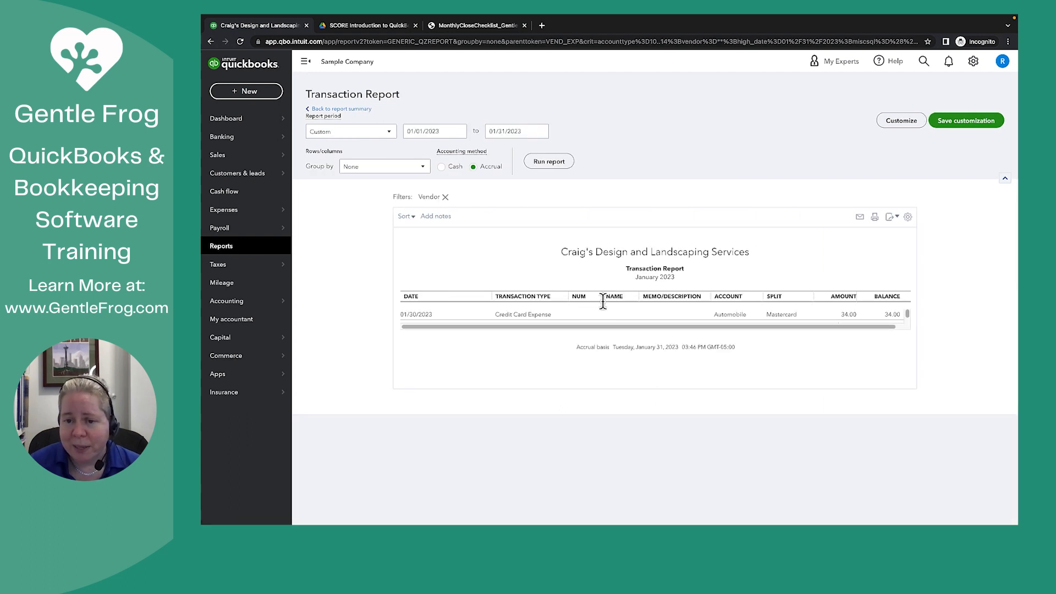
click(350, 131)
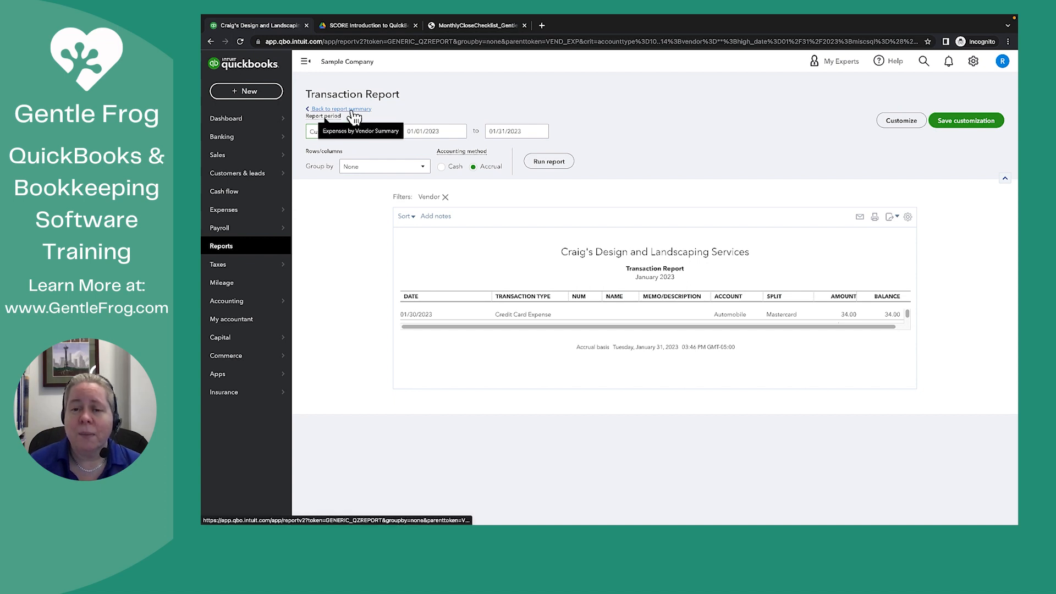
Run the Transaction List by Vendor report for January 2023 and scan its vendor groups.
click(340, 109)
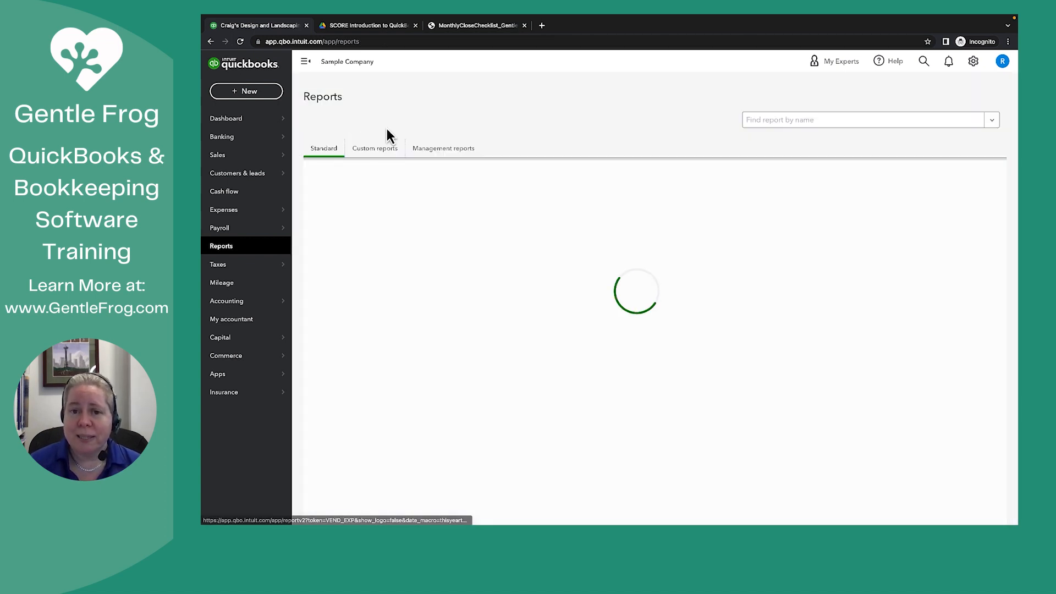
click(863, 120)
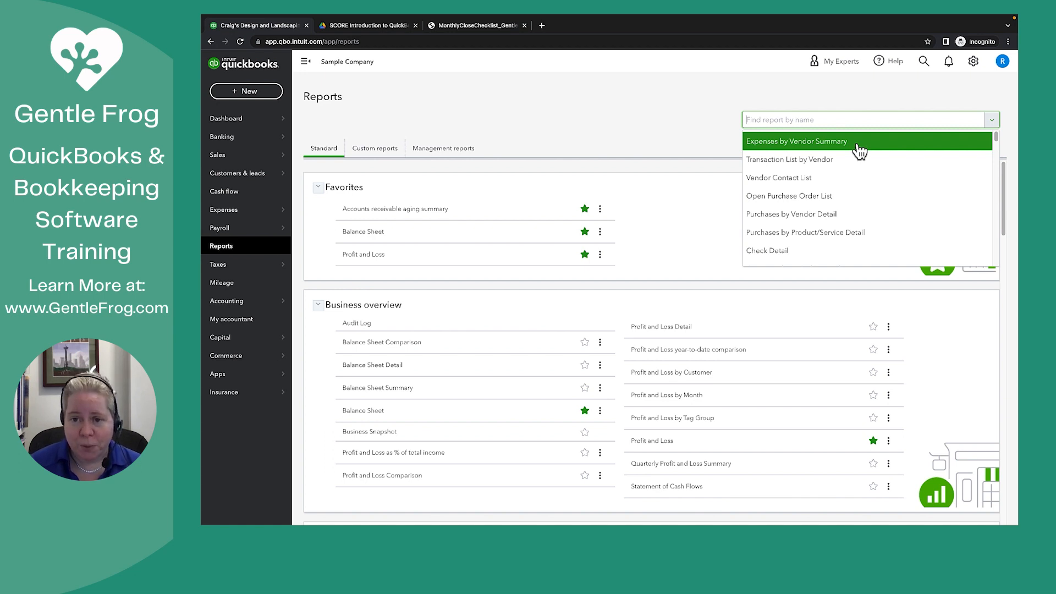
mouse_move(809, 158)
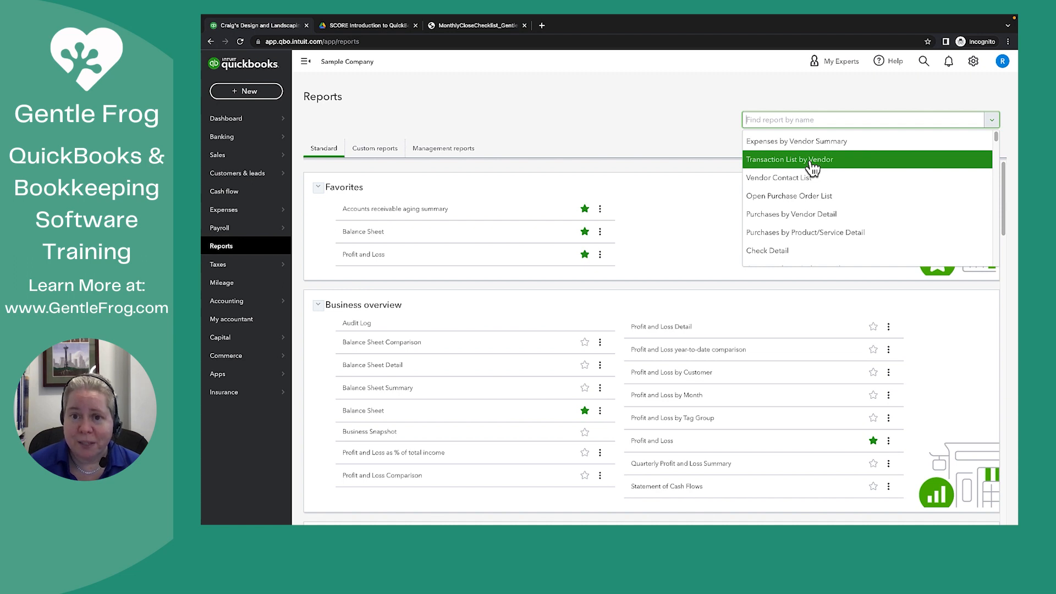
click(790, 160)
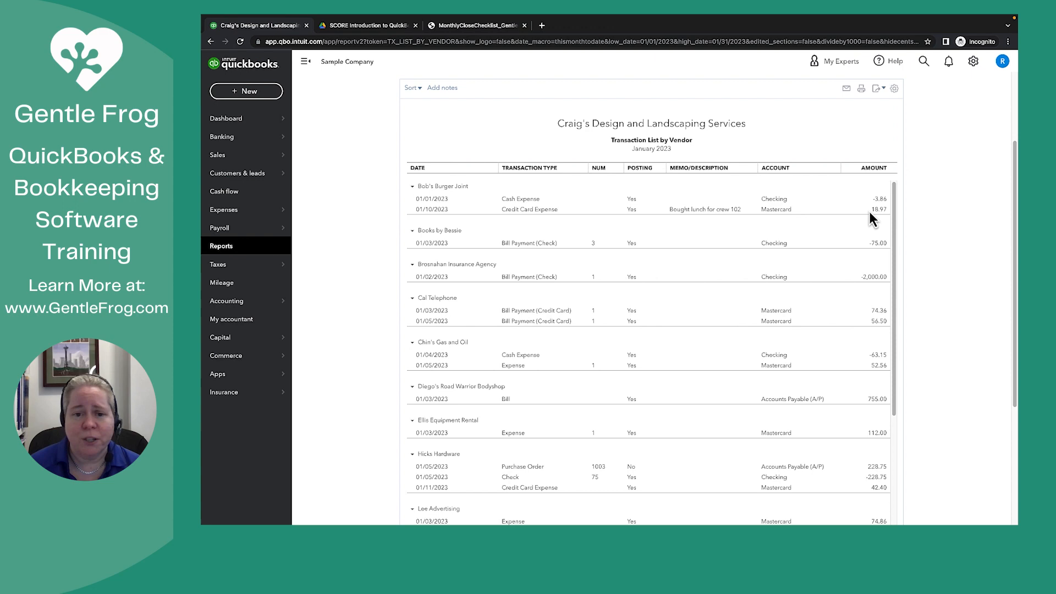
scroll(down, 3)
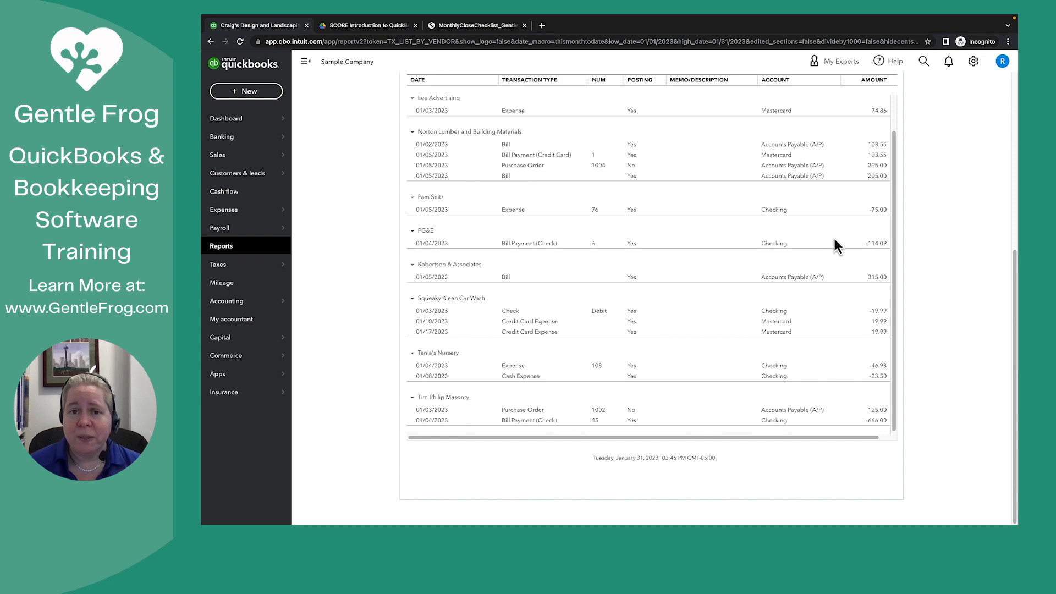
scroll(up, 3)
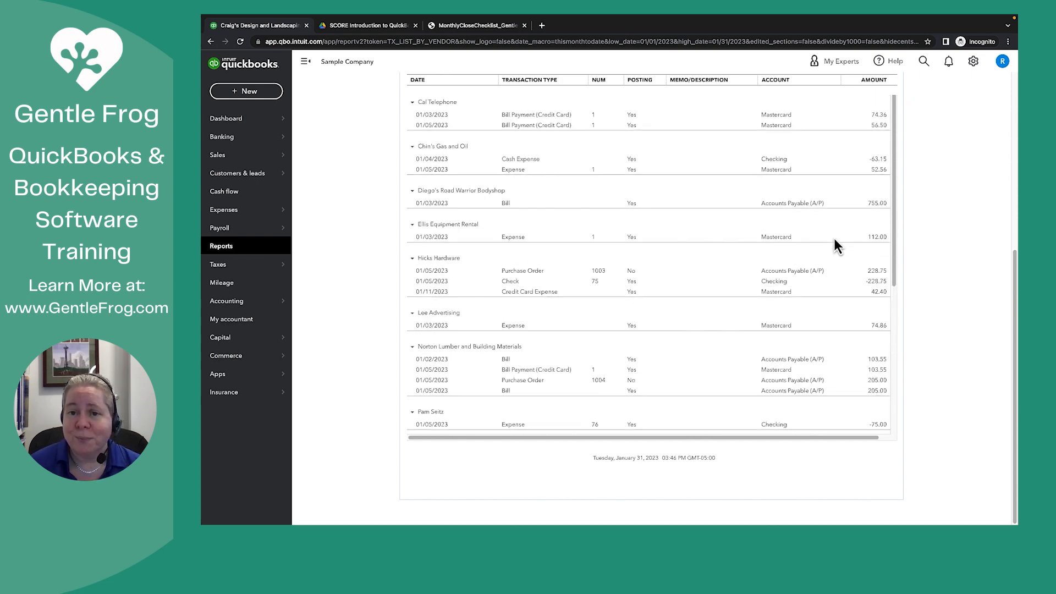
scroll(up, 3)
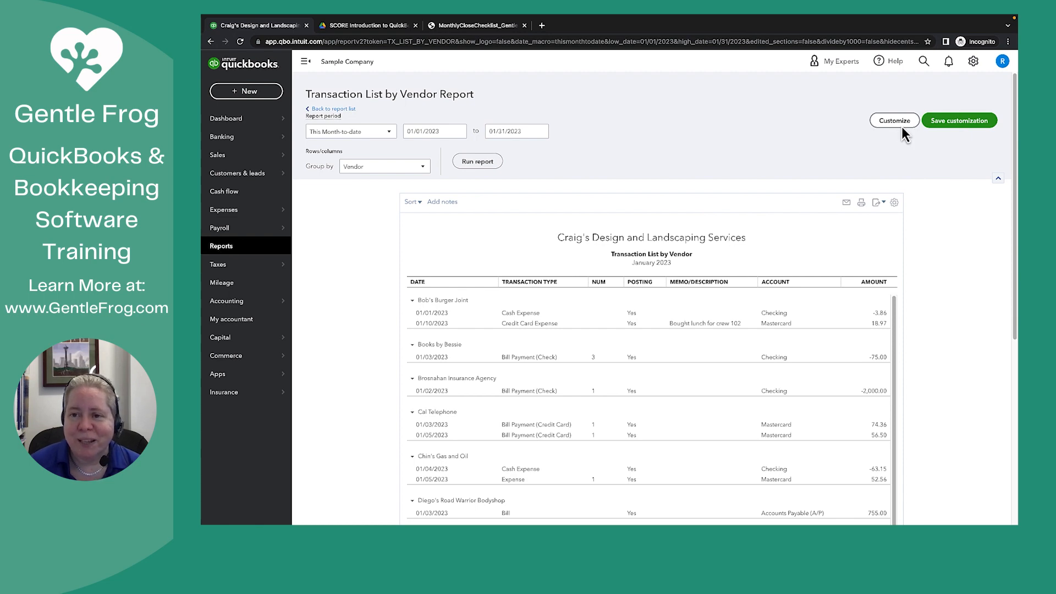
Customize the report with the Vendor filter set to Not Specified and rerun it.
click(893, 120)
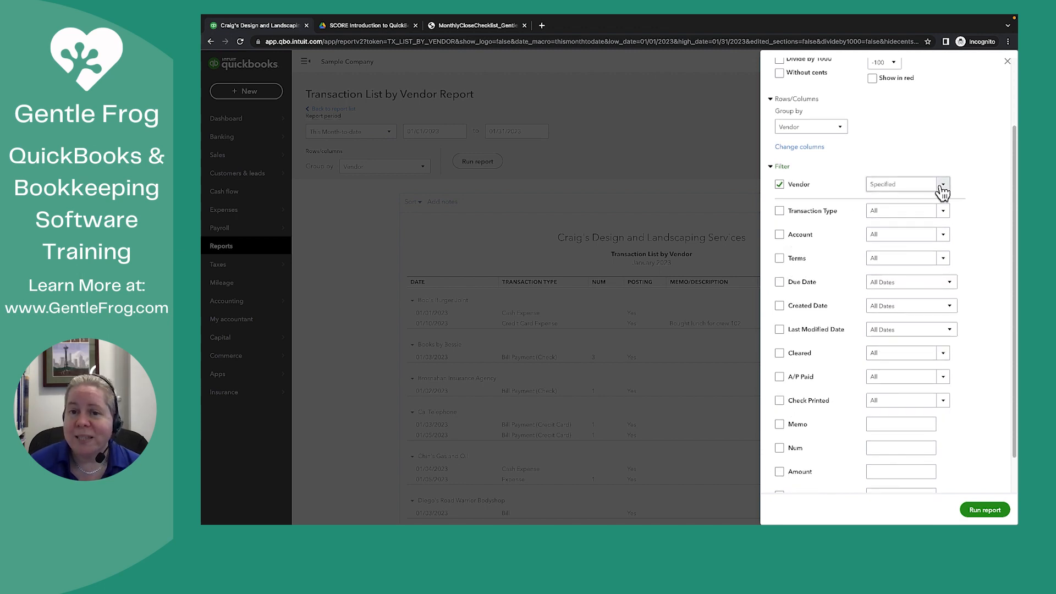
click(942, 184)
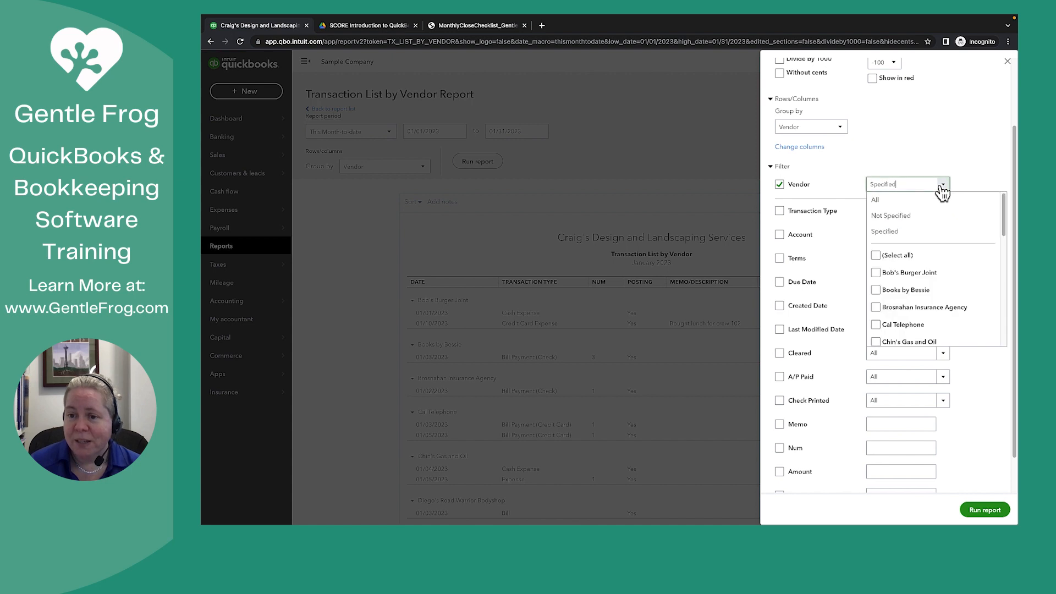
click(890, 216)
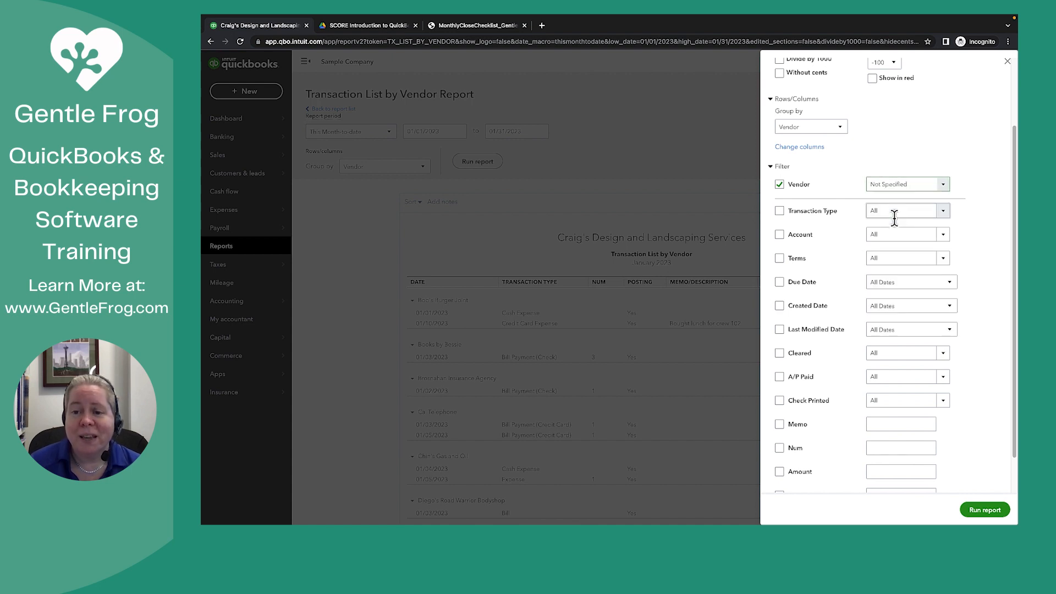
mouse_move(898, 227)
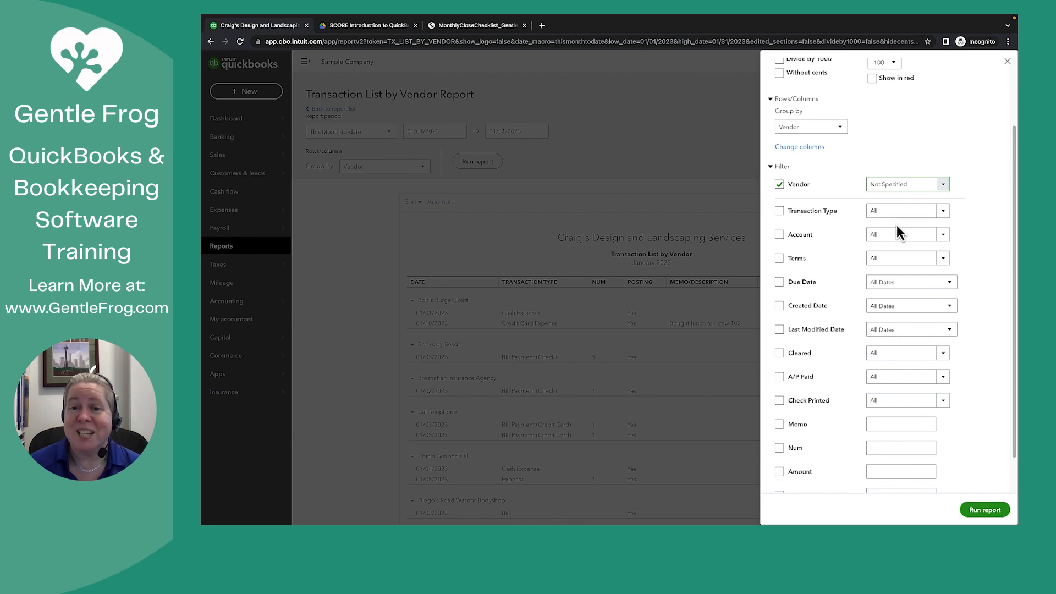
click(984, 509)
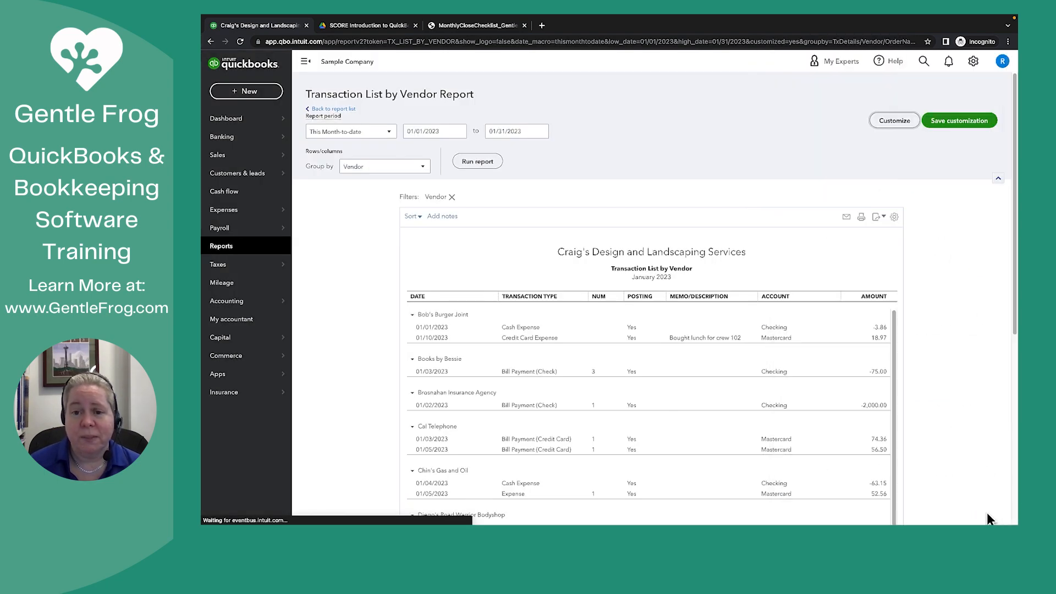
scroll(down, 3)
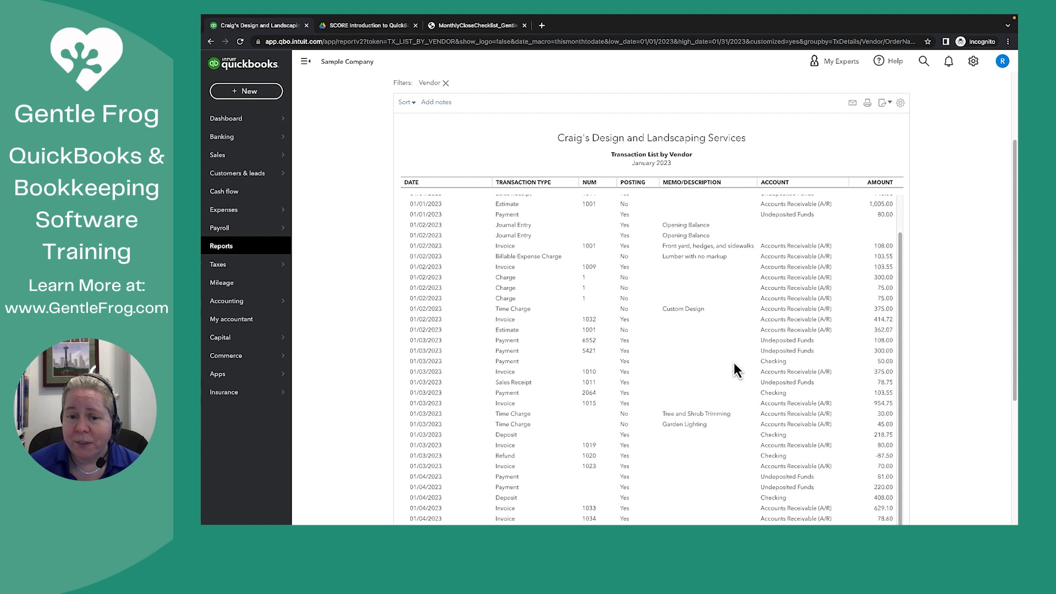
scroll(down, 3)
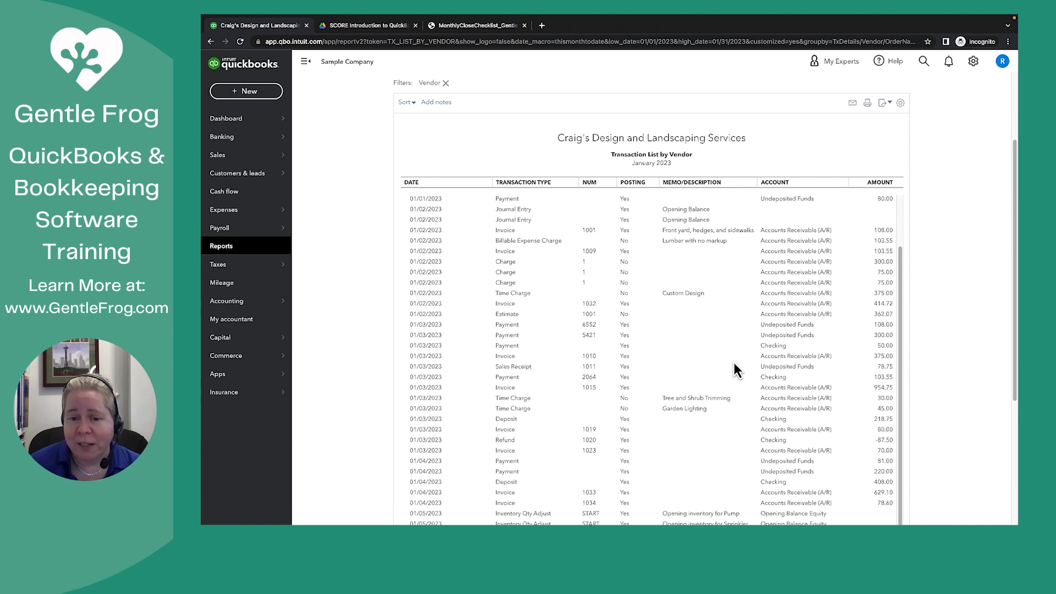
mouse_move(527, 296)
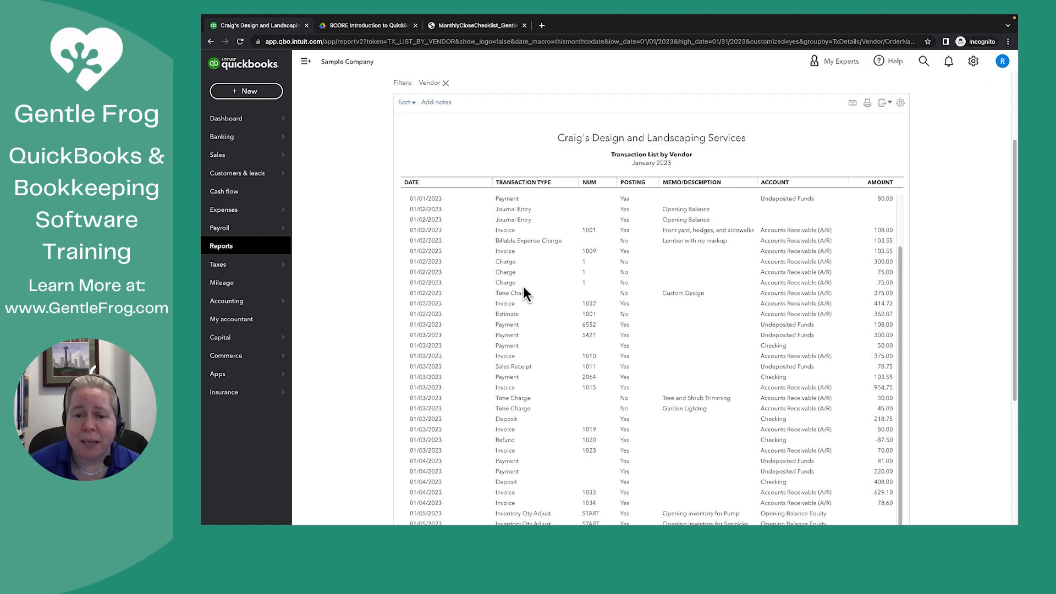
mouse_move(505, 251)
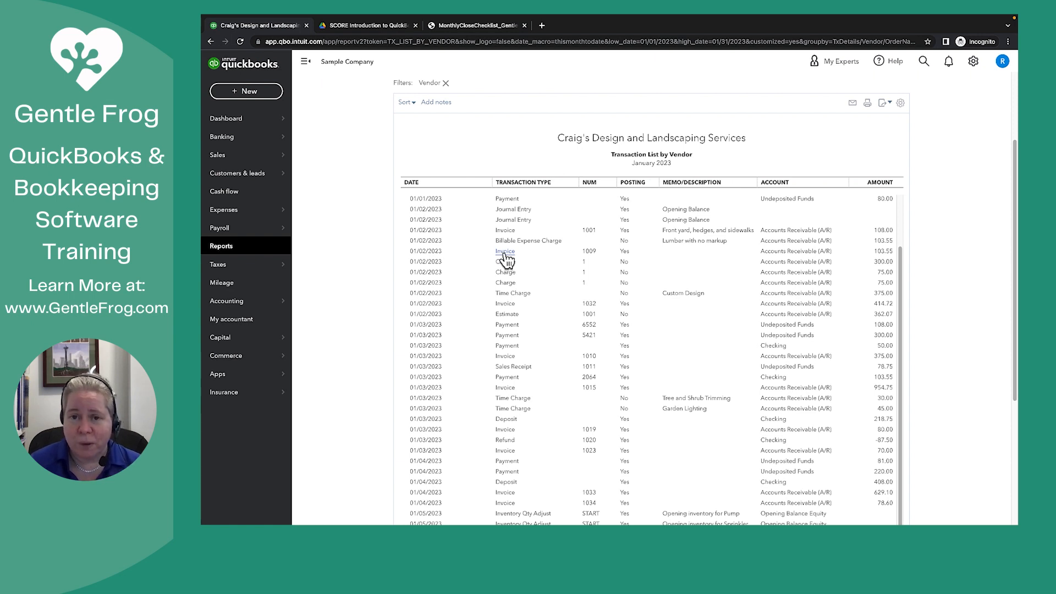
mouse_move(513, 397)
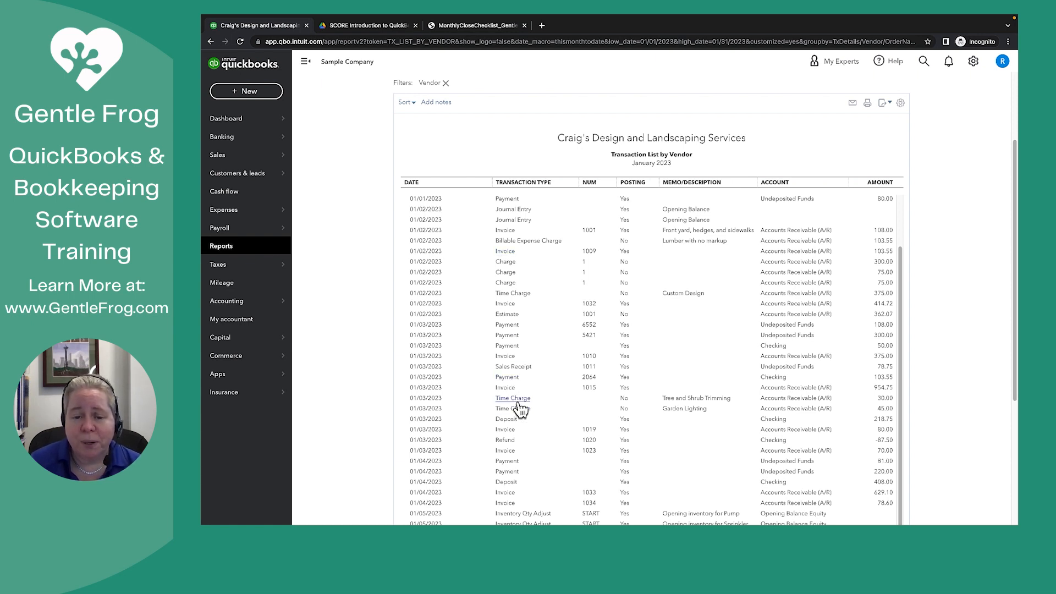
mouse_move(522, 415)
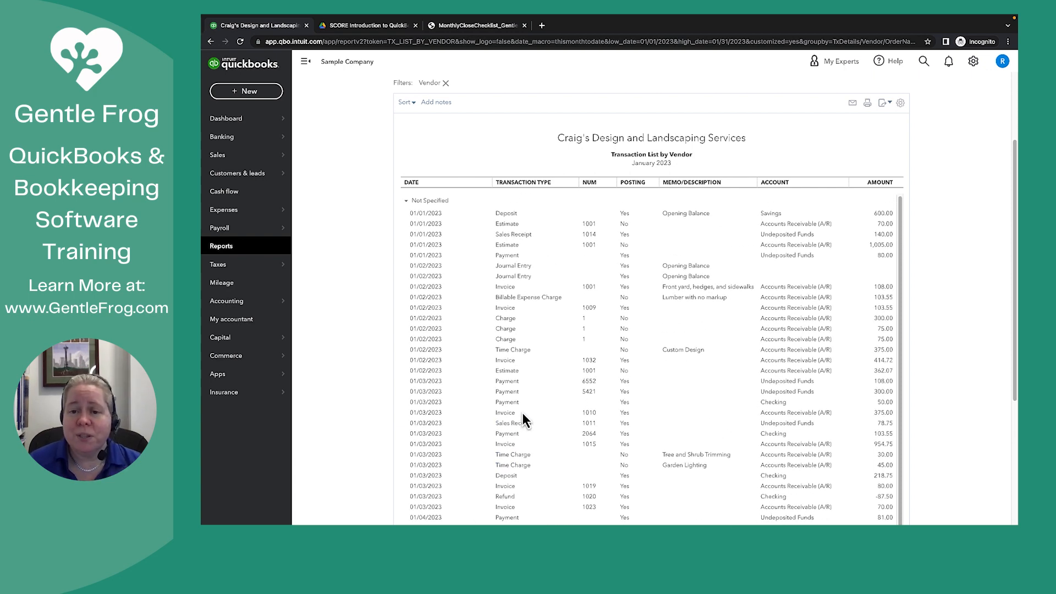
mouse_move(984, 275)
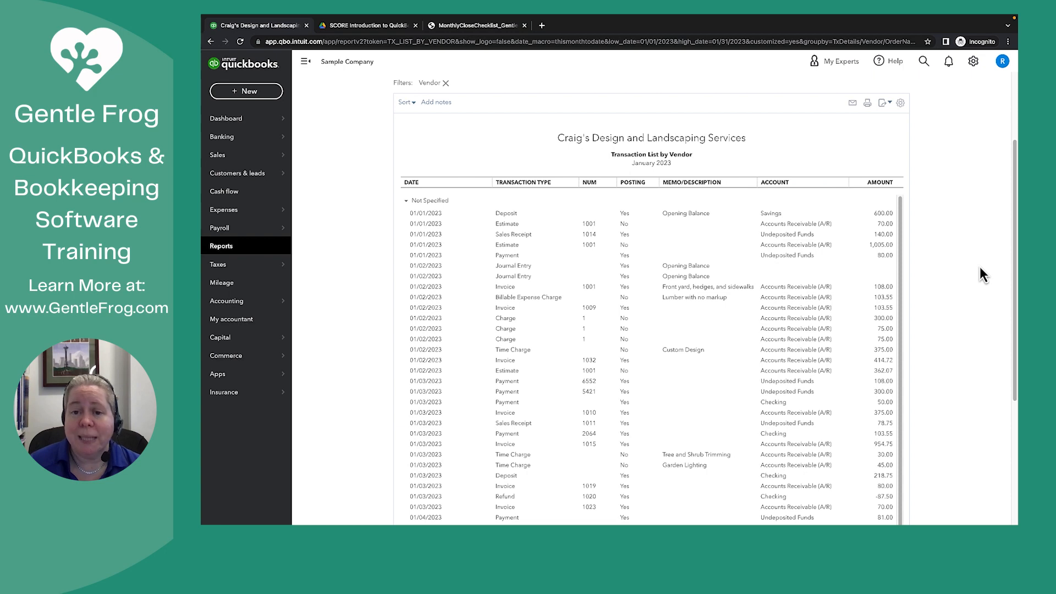
mouse_move(628, 242)
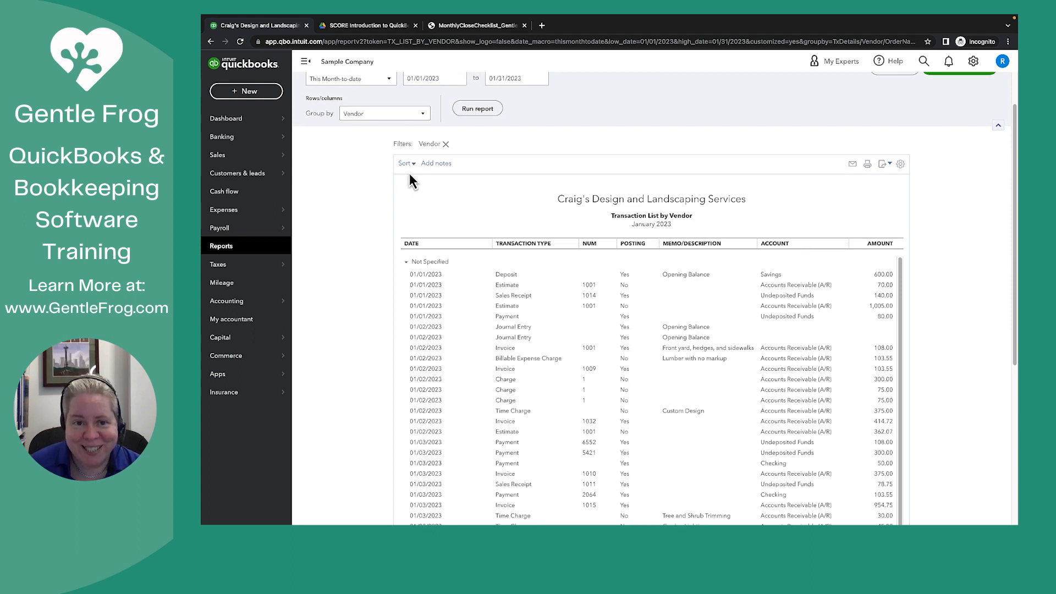
mouse_move(412, 176)
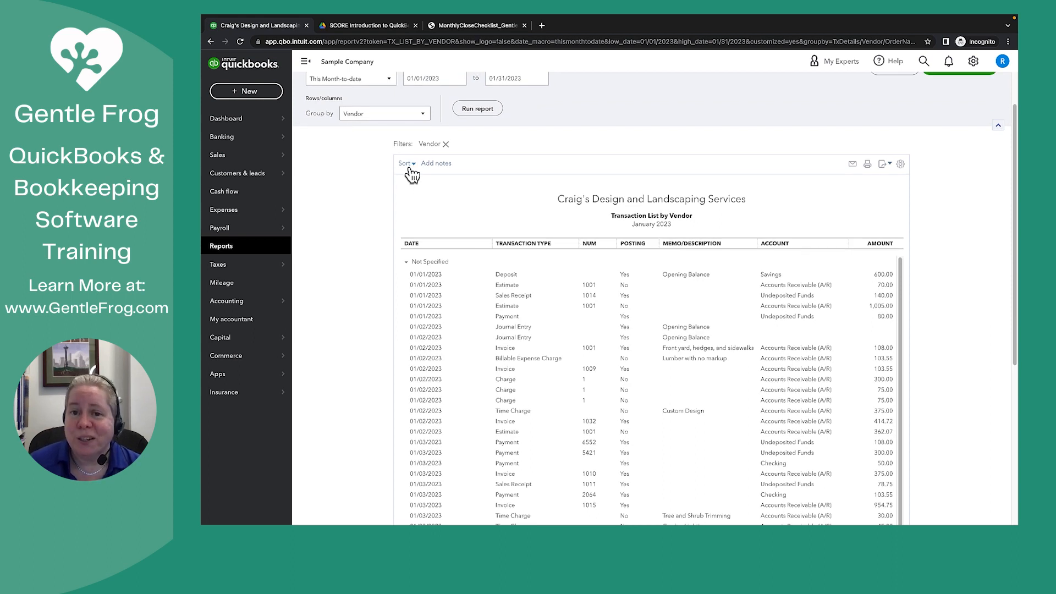
Sort the no-vendor transaction report by Transaction Type, rerun it and review the results.
click(406, 163)
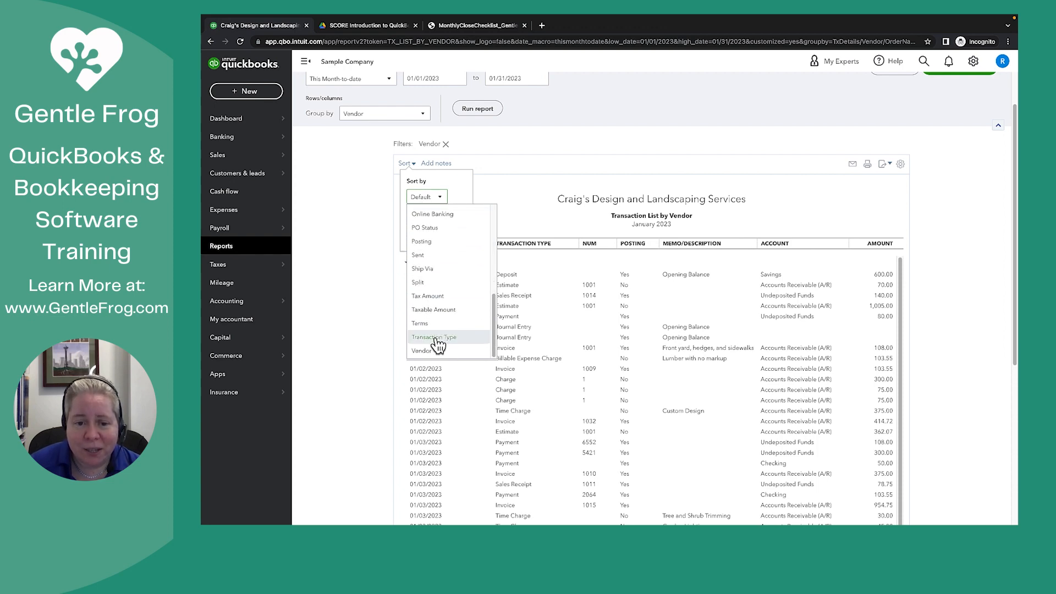
click(433, 336)
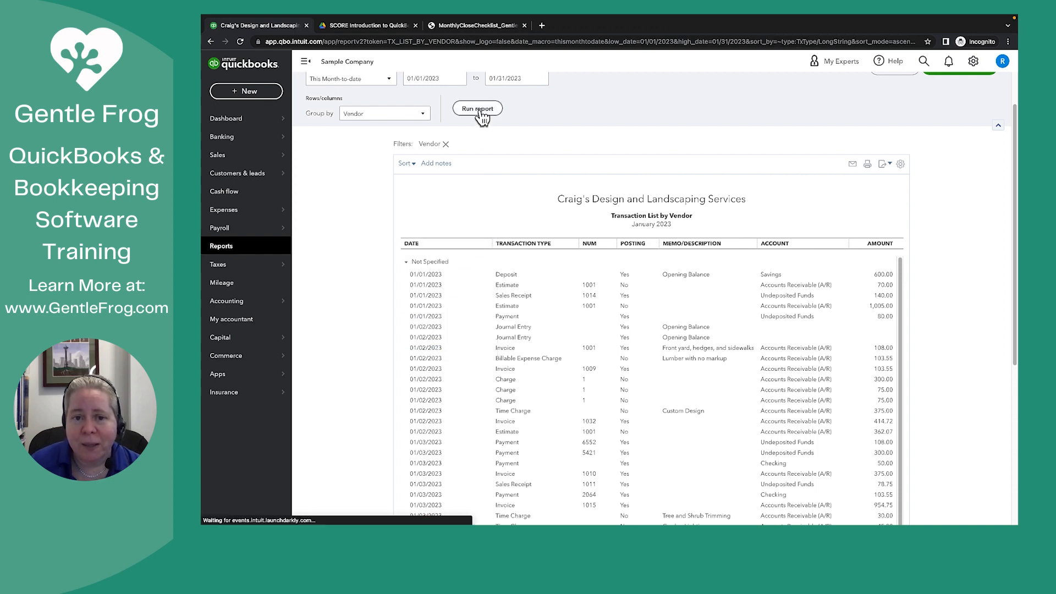
click(477, 109)
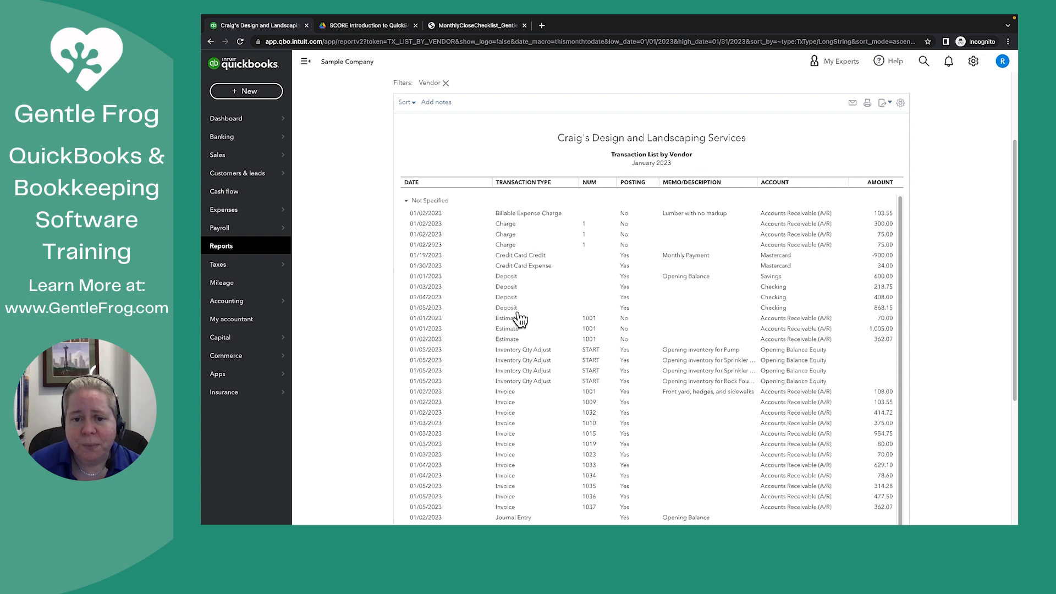
mouse_move(505, 237)
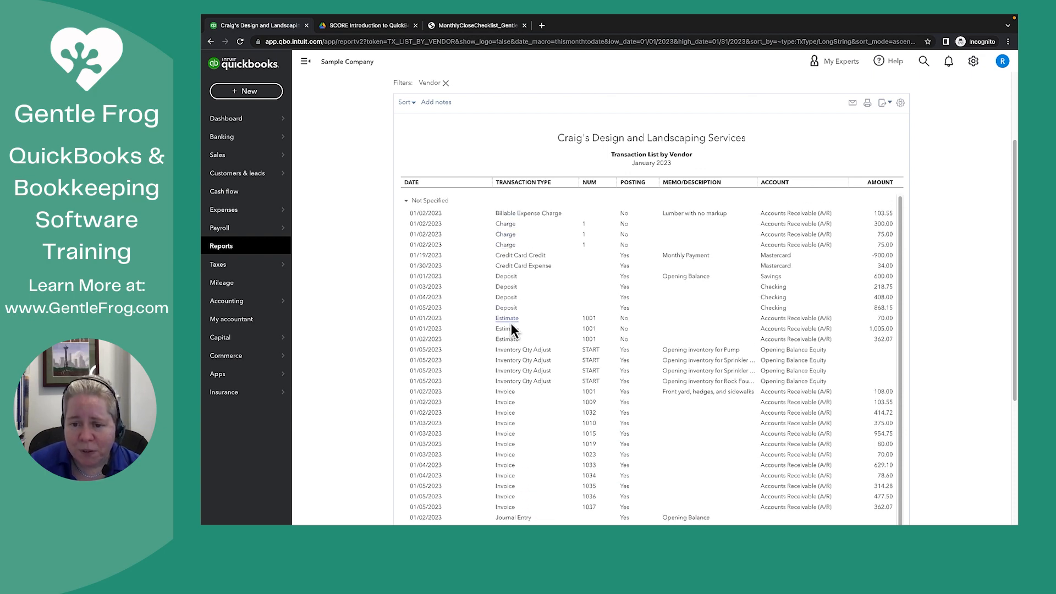
scroll(down, 3)
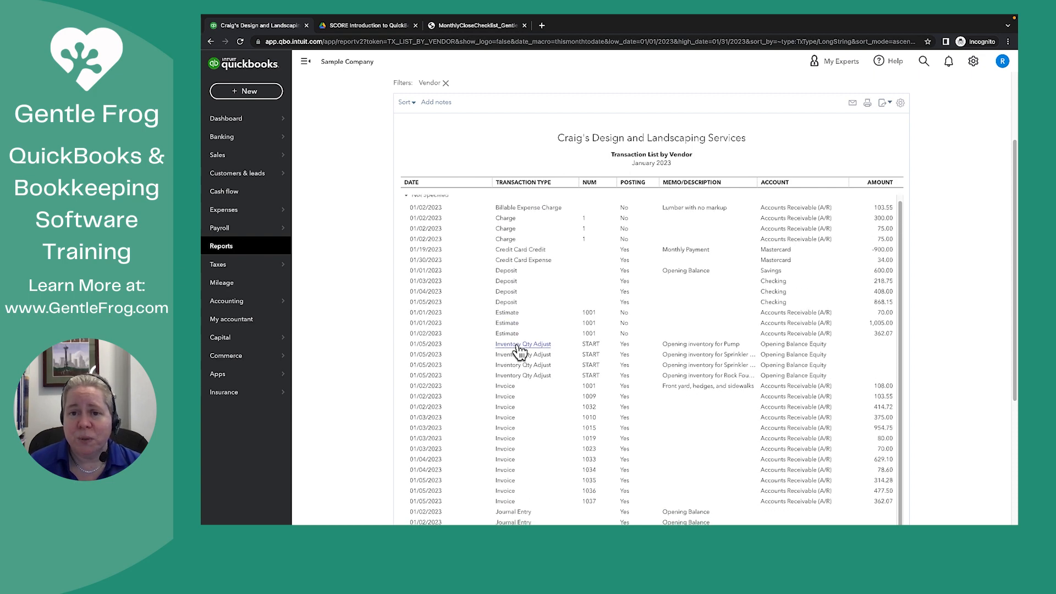
scroll(down, 3)
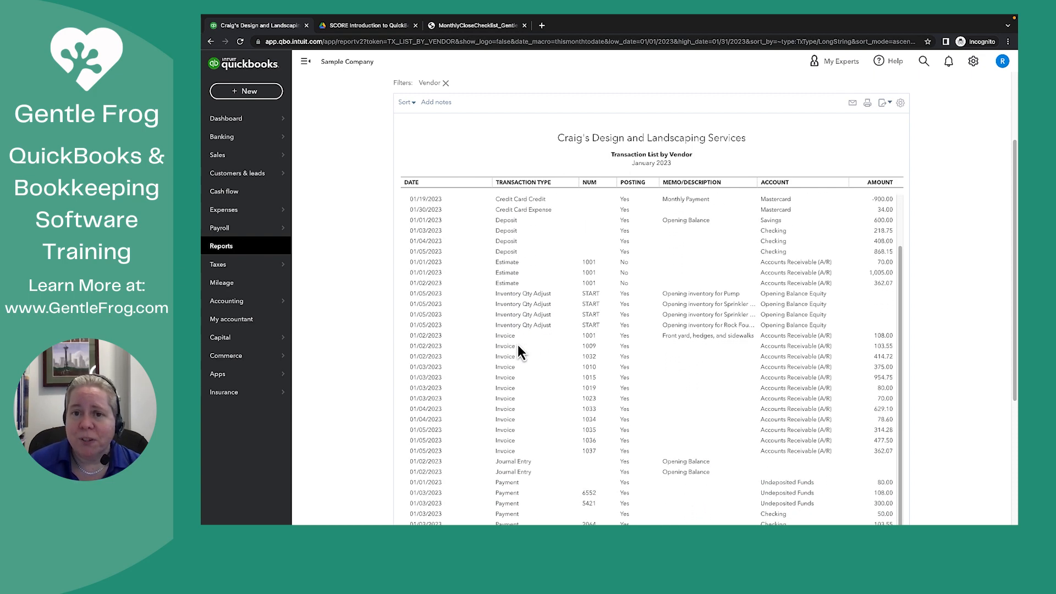
scroll(down, 3)
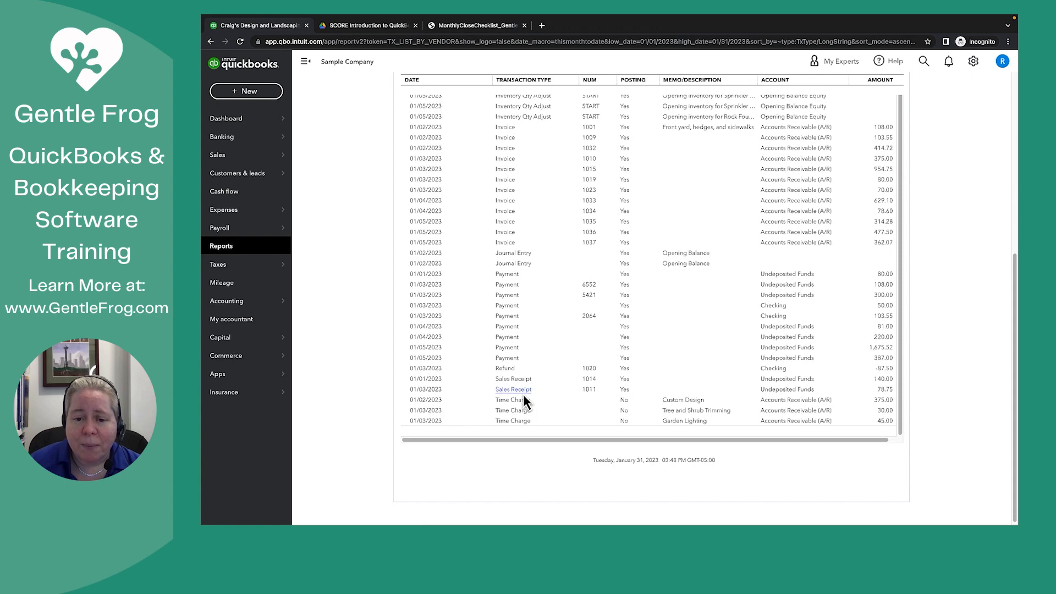
scroll(down, 3)
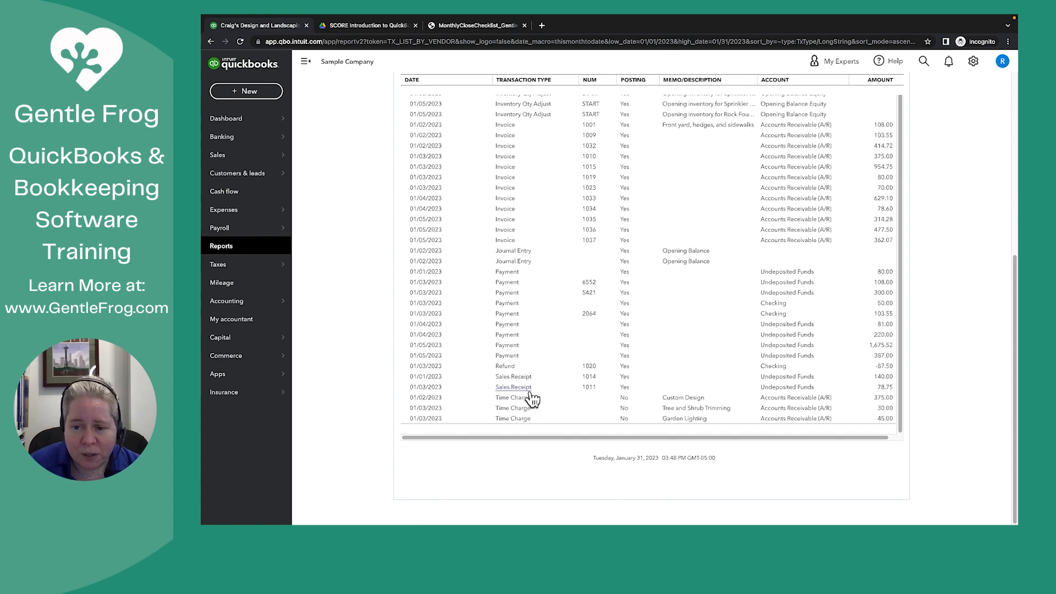
scroll(up, 3)
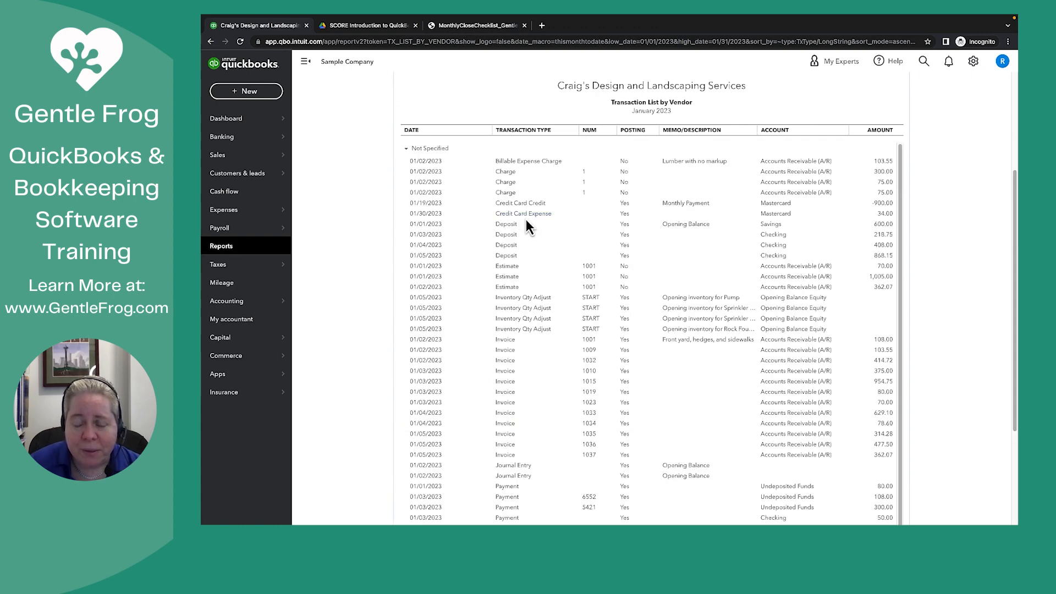
mouse_move(523, 213)
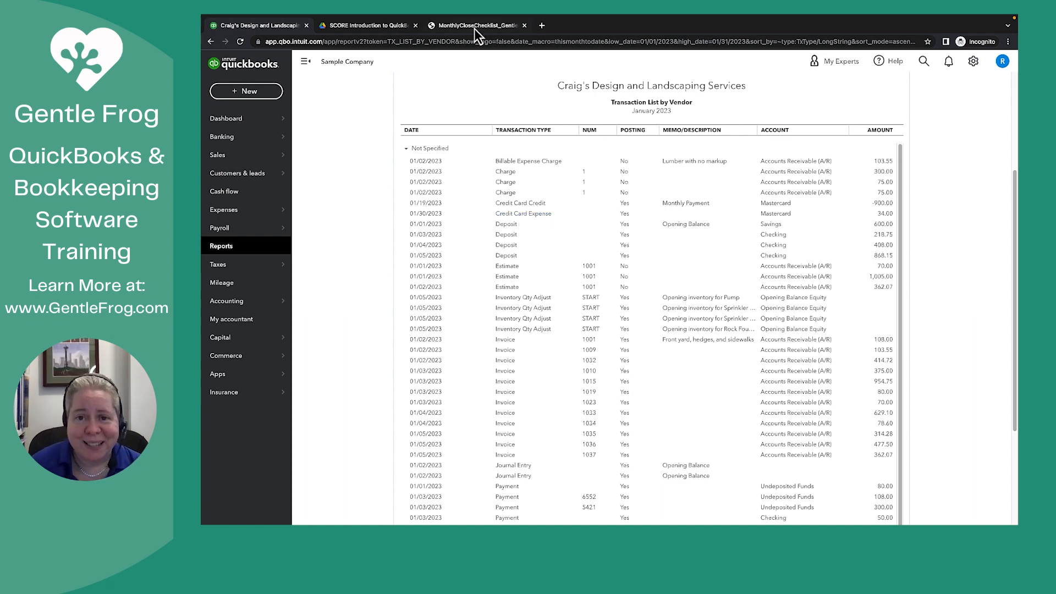
Return to the MonthlyCloseChecklist PDF in the Chrome viewer.
click(475, 25)
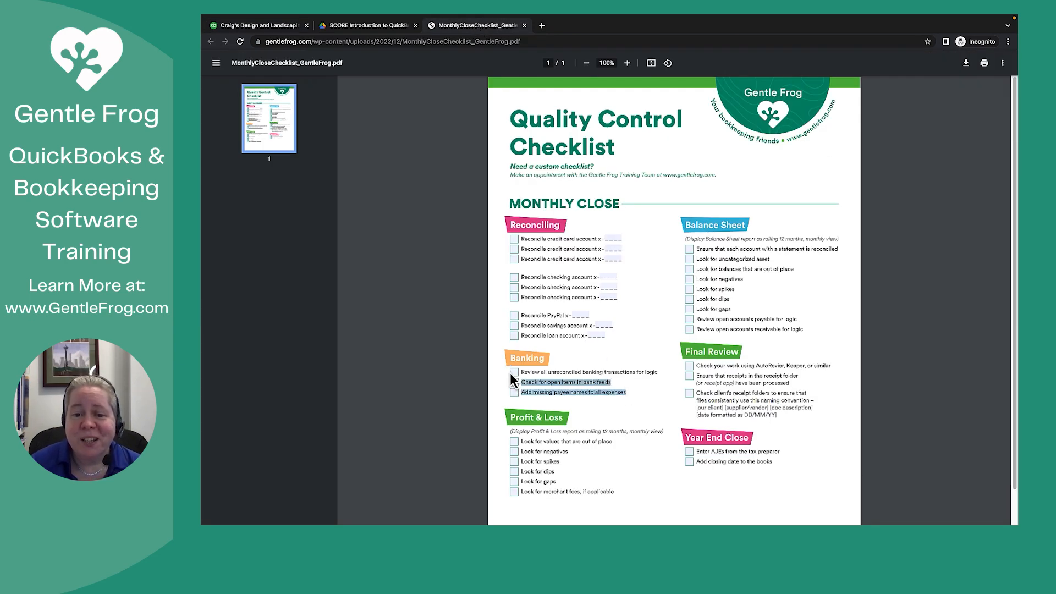
mouse_move(629, 392)
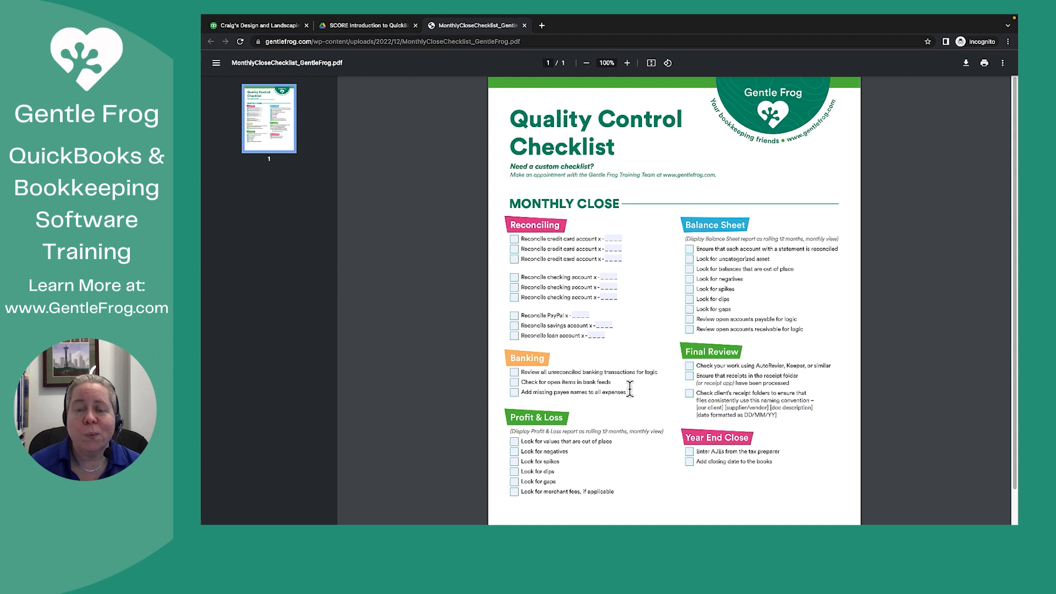